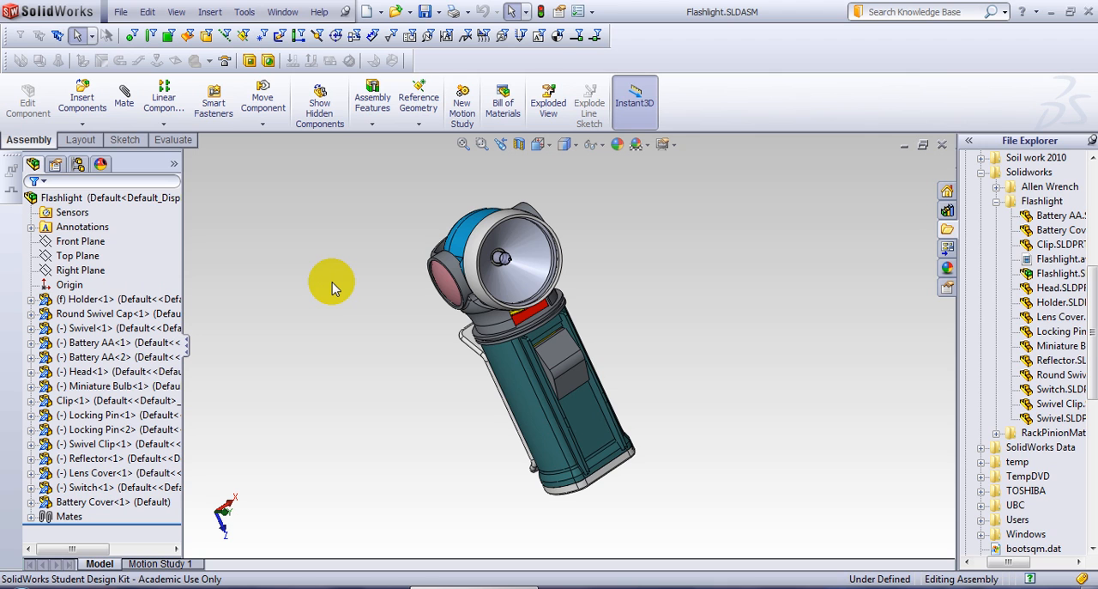
pyautogui.moveTo(336, 290)
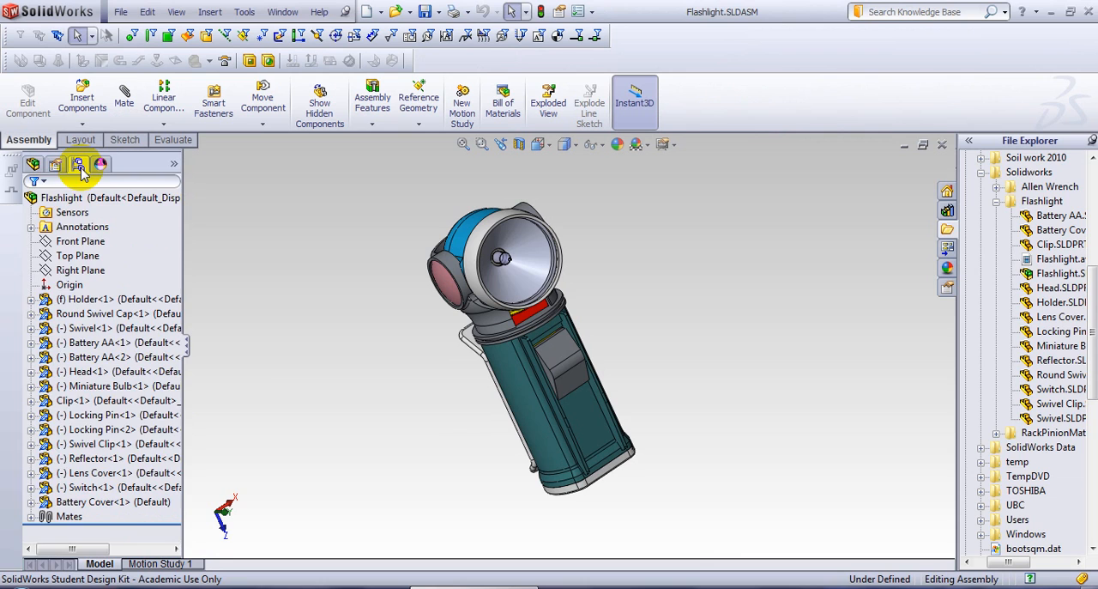
# Show the flashlight assembly's configurations and bring up the Default configuration's options.
pyautogui.click(79, 164)
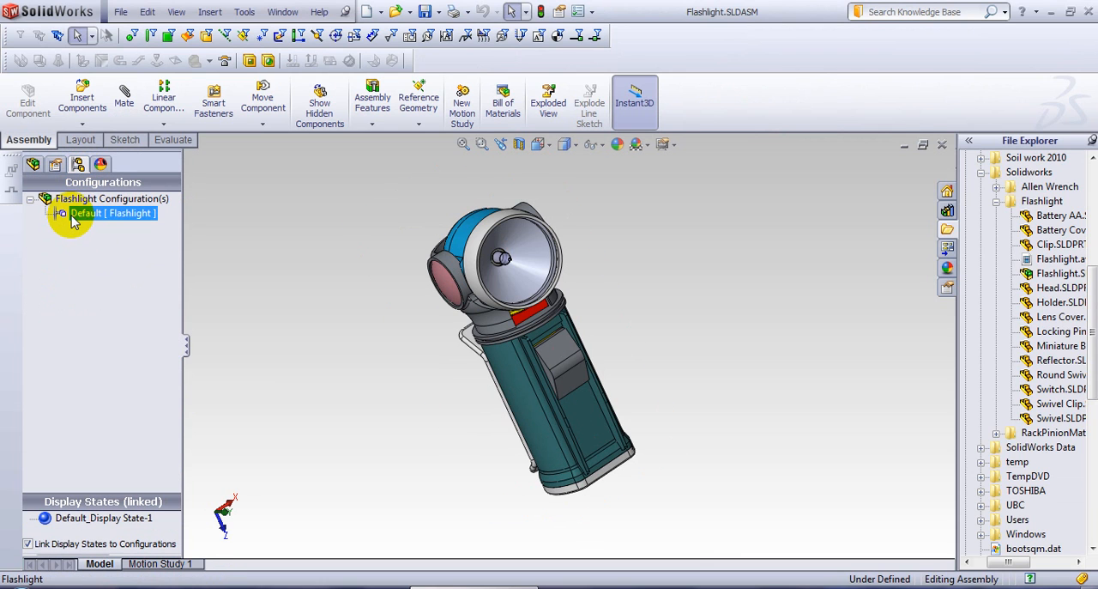
pyautogui.rightClick(112, 213)
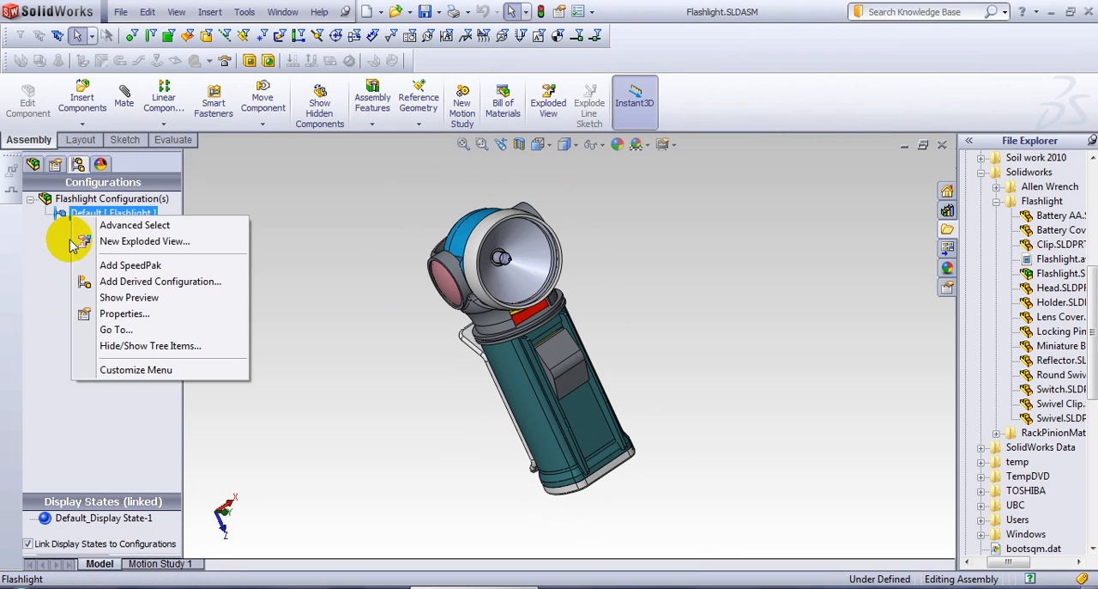
pyautogui.moveTo(144, 240)
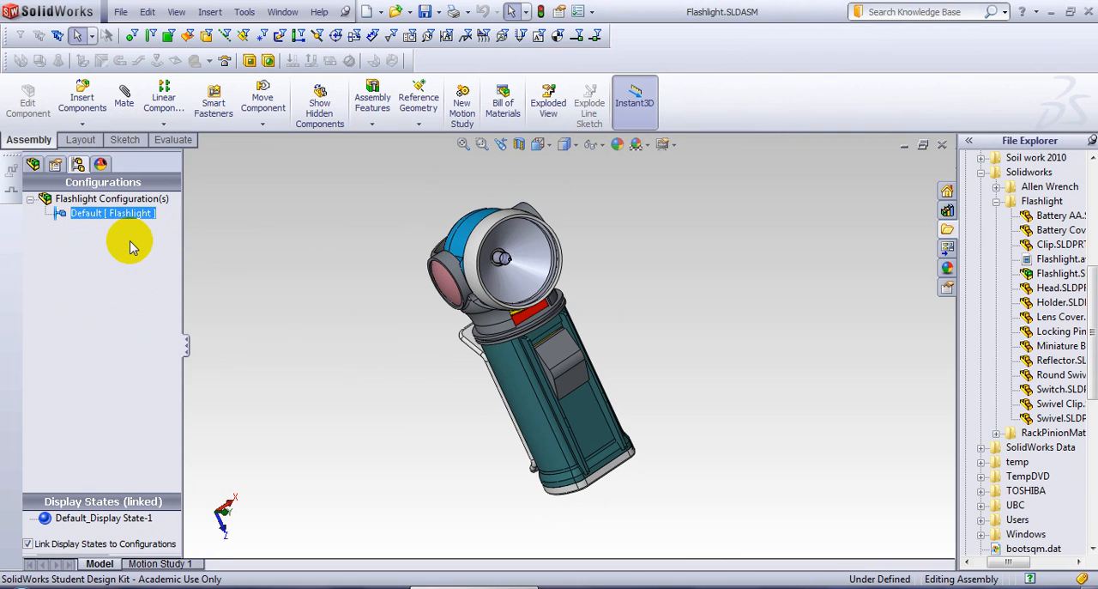
# Begin a new exploded view and pull the battery cover away from the body as the first steps.
pyautogui.click(548, 96)
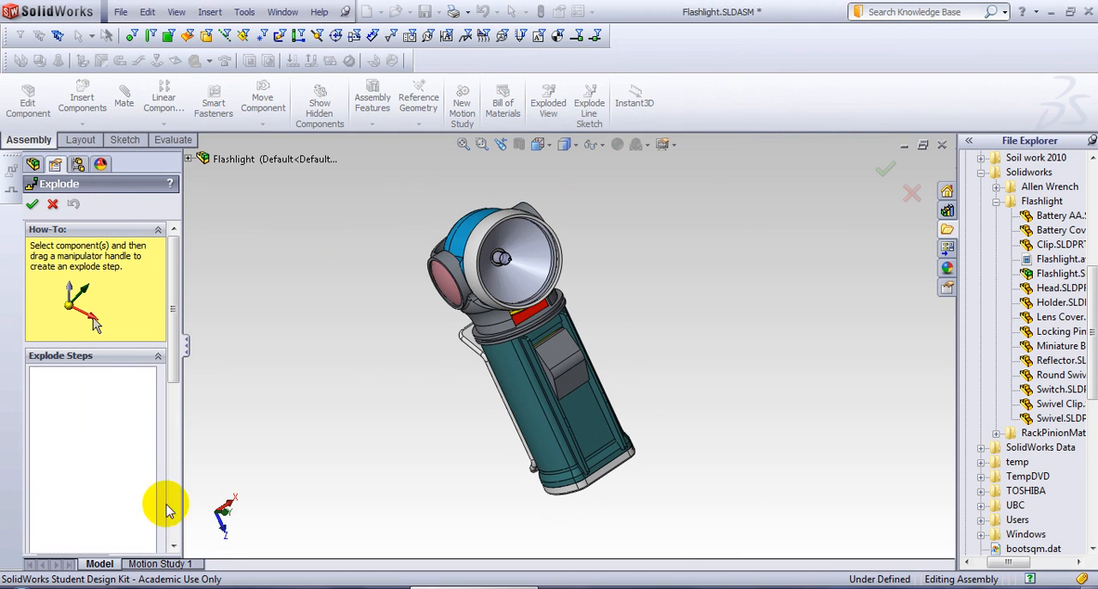
pyautogui.moveTo(283, 498)
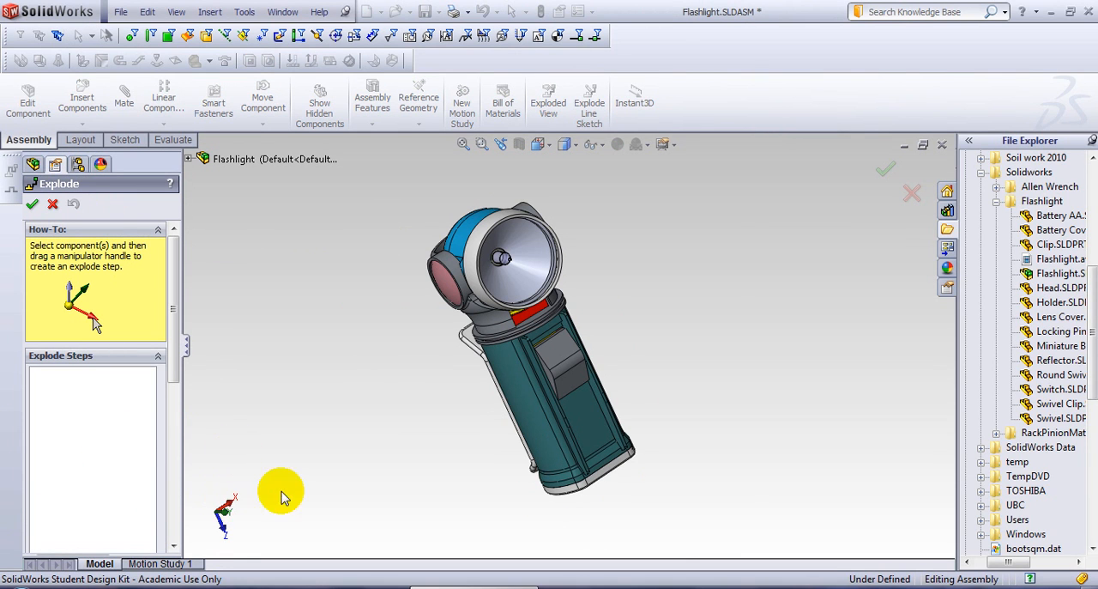
pyautogui.moveTo(283, 498); pyautogui.dragTo(248, 220)
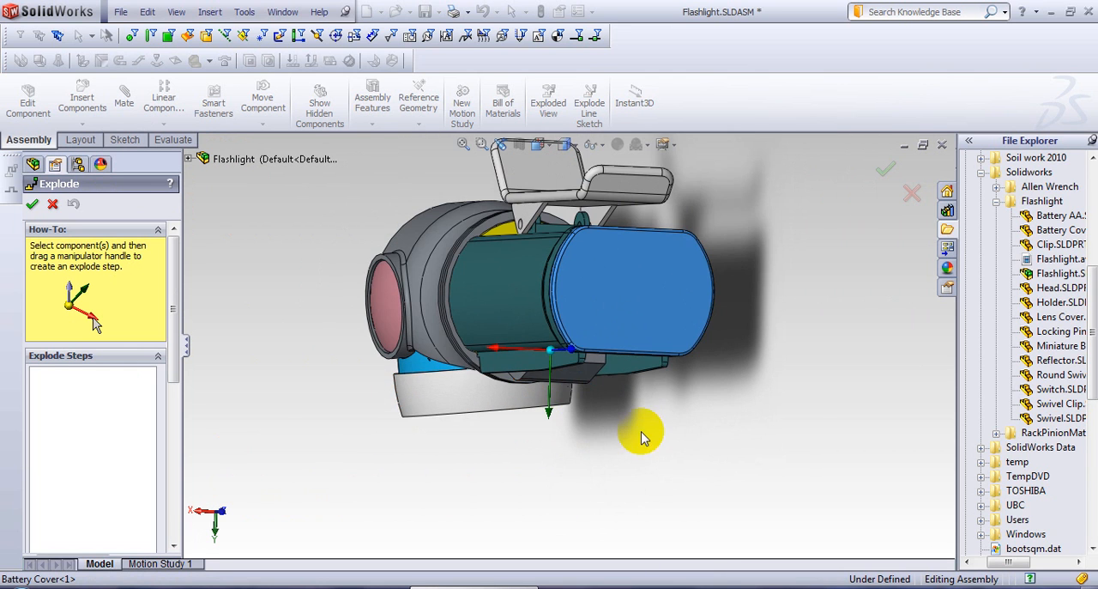
pyautogui.moveTo(638, 432); pyautogui.dragTo(690, 292)
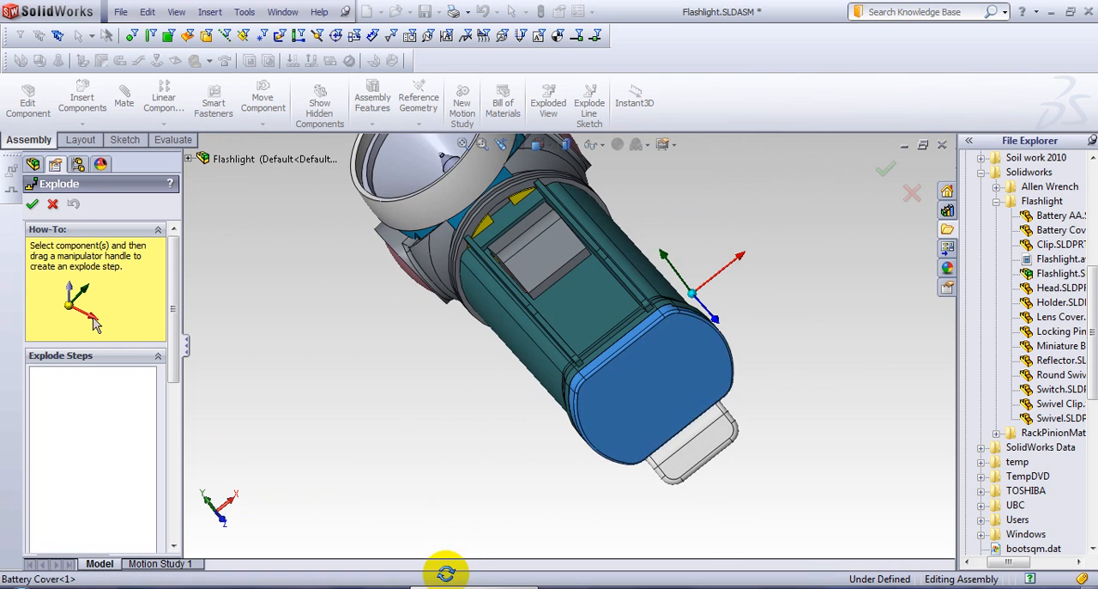
pyautogui.moveTo(741, 258)
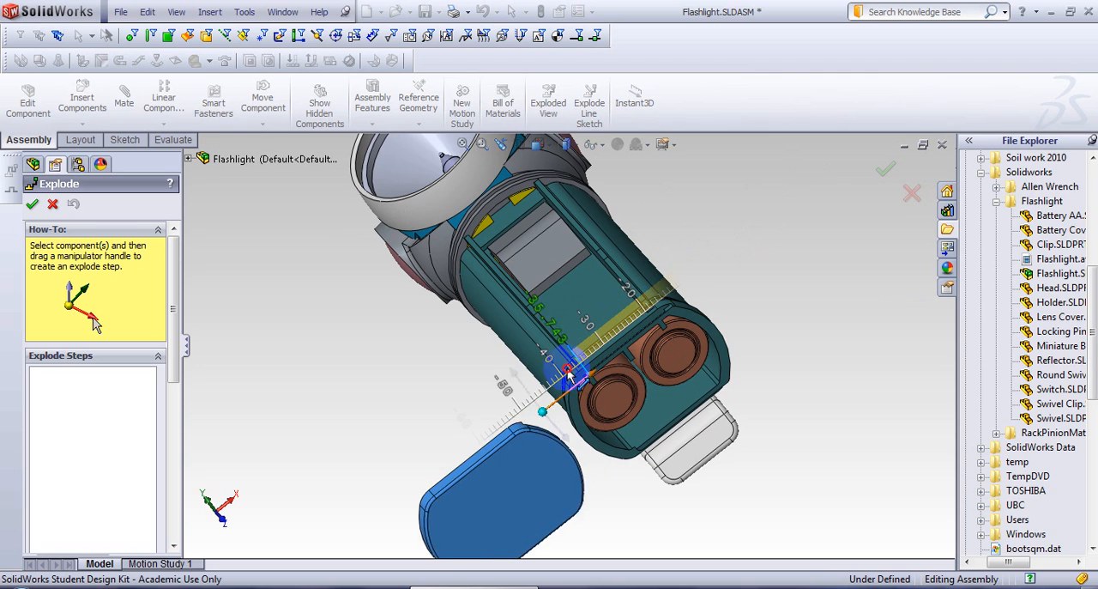
pyautogui.moveTo(568, 371); pyautogui.dragTo(455, 429)
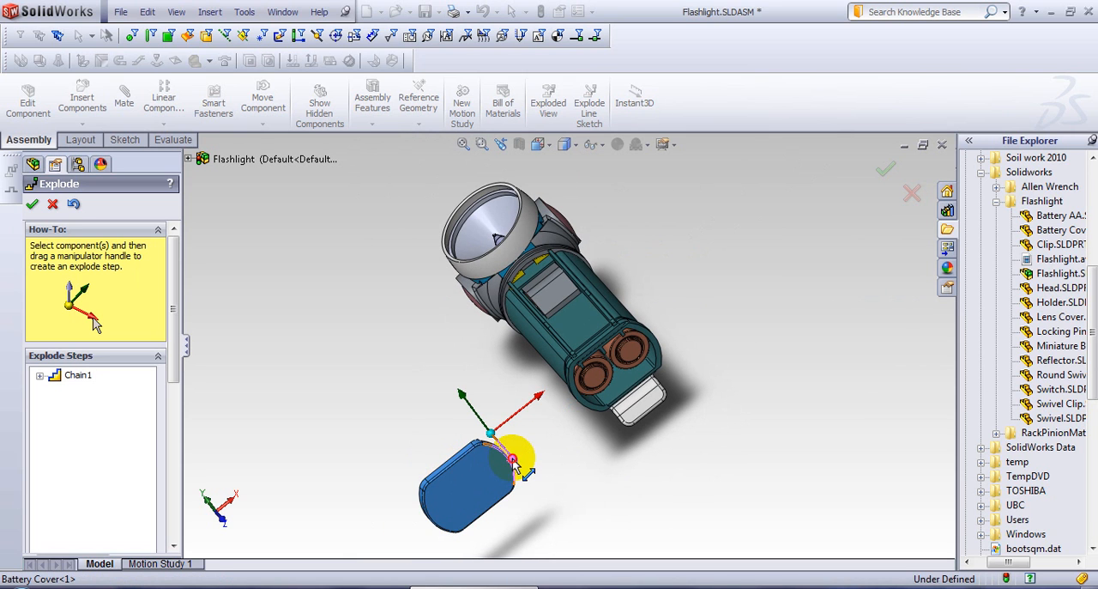
pyautogui.moveTo(514, 460); pyautogui.dragTo(591, 568)
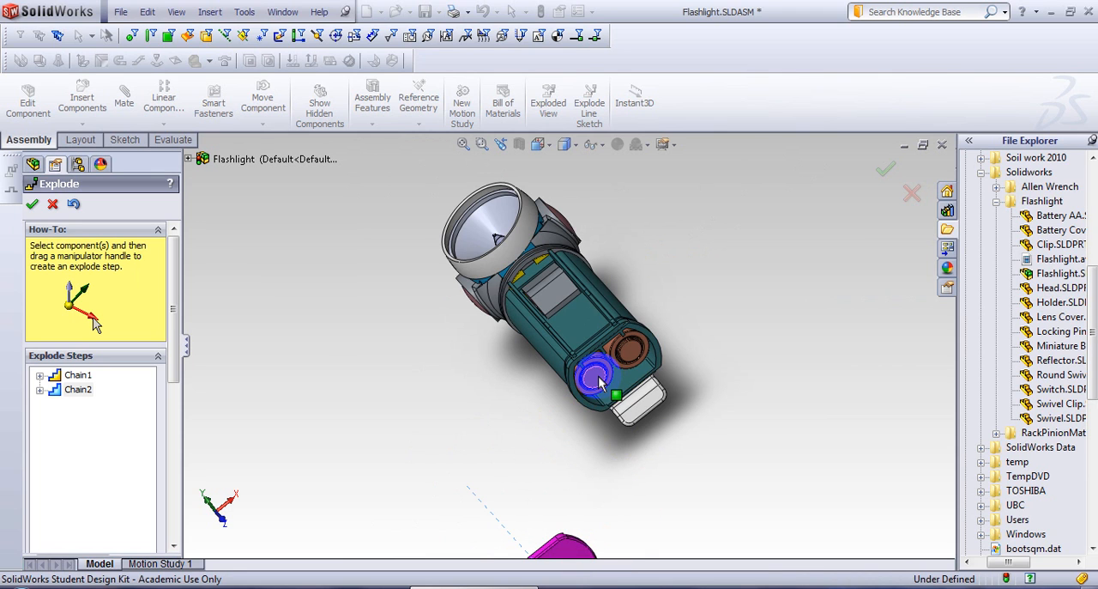
# Slide both AA batteries out of the body and move one battery apart on its own.
pyautogui.click(601, 351)
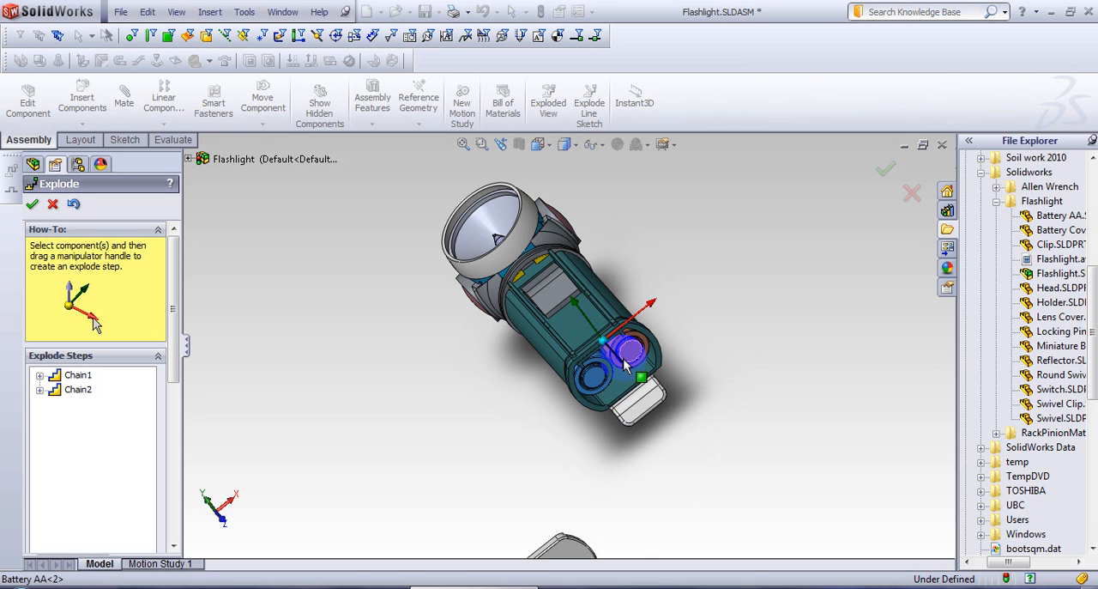
pyautogui.moveTo(635, 349); pyautogui.dragTo(707, 460)
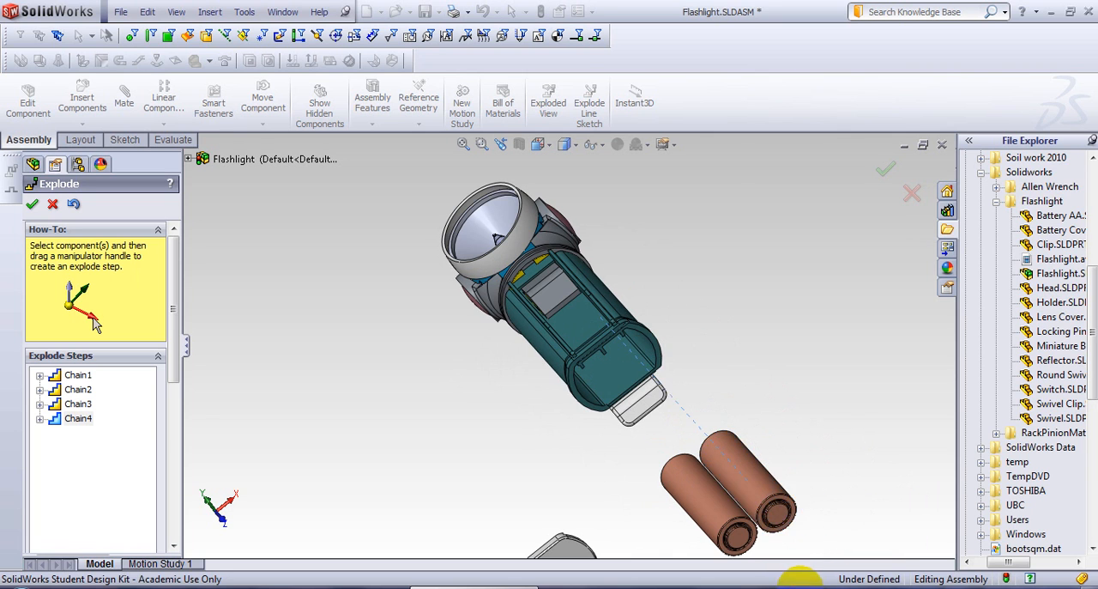
pyautogui.click(747, 481)
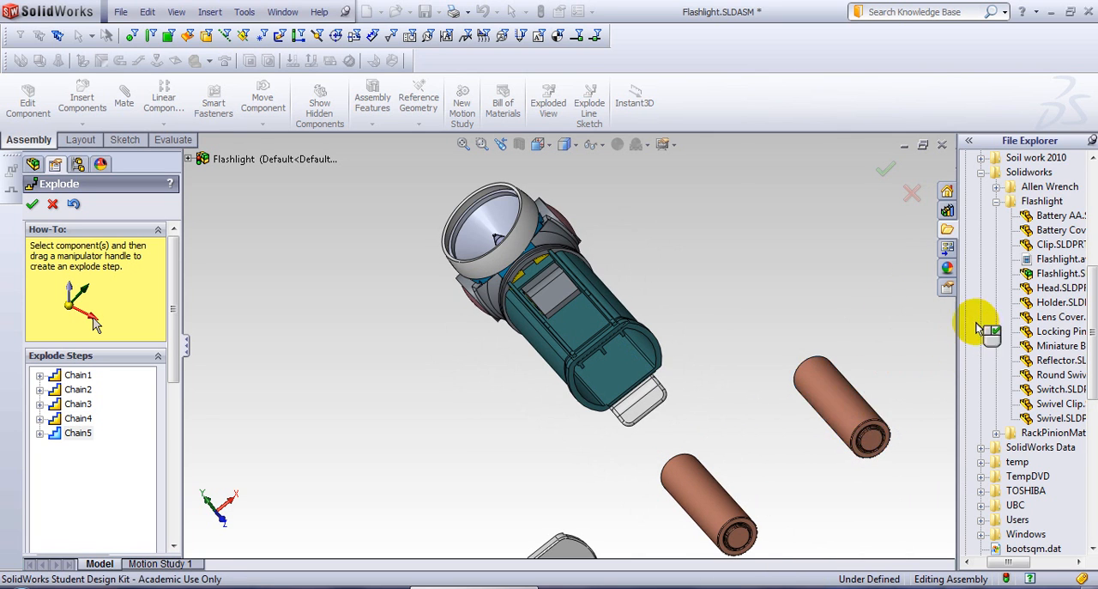
pyautogui.click(841, 404)
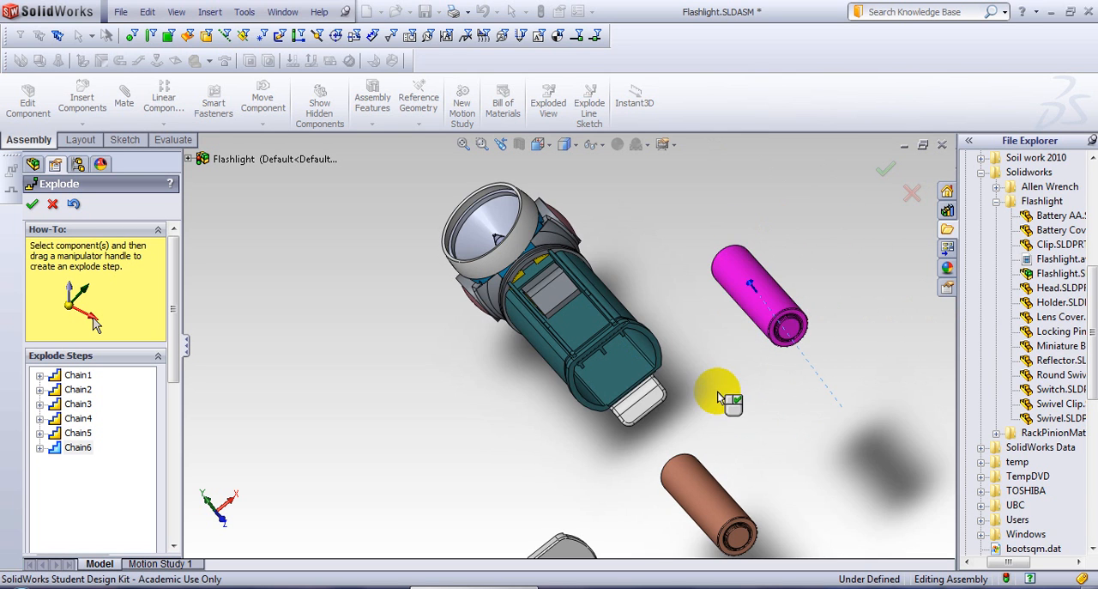
pyautogui.moveTo(721, 398); pyautogui.dragTo(735, 405)
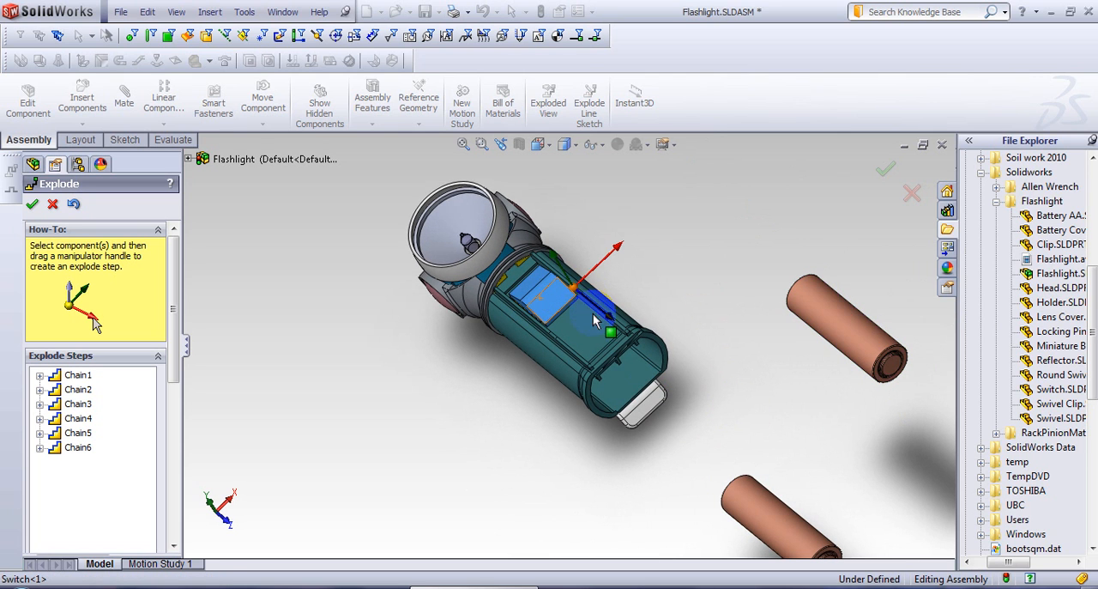
# Pull the switch, belt clip and locking pin clear of the flashlight as explode steps.
pyautogui.moveTo(609, 329); pyautogui.dragTo(772, 501)
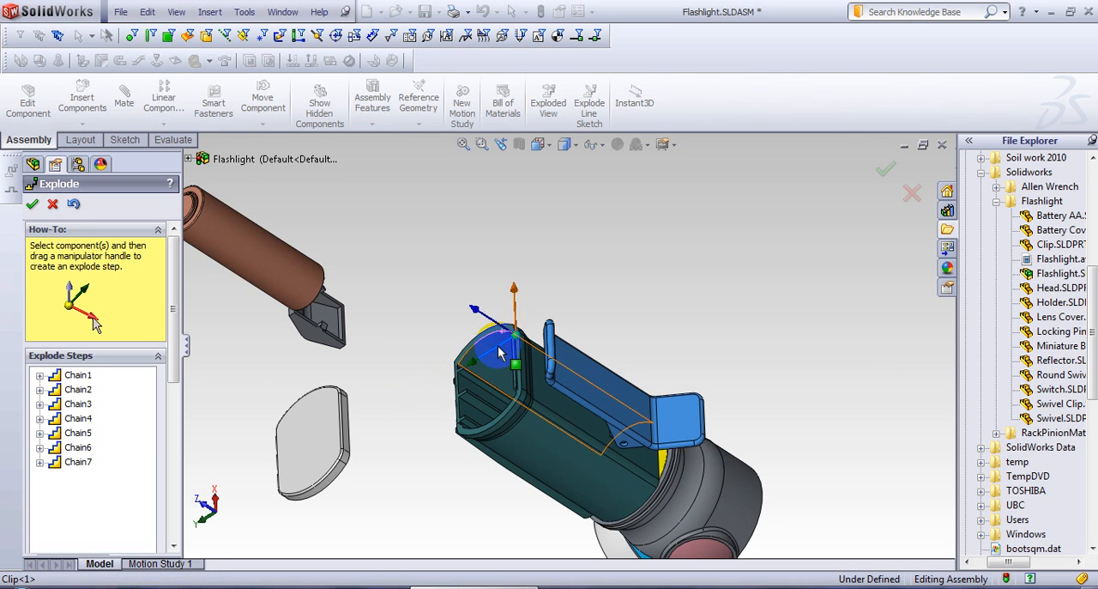
pyautogui.moveTo(498, 352); pyautogui.dragTo(652, 232)
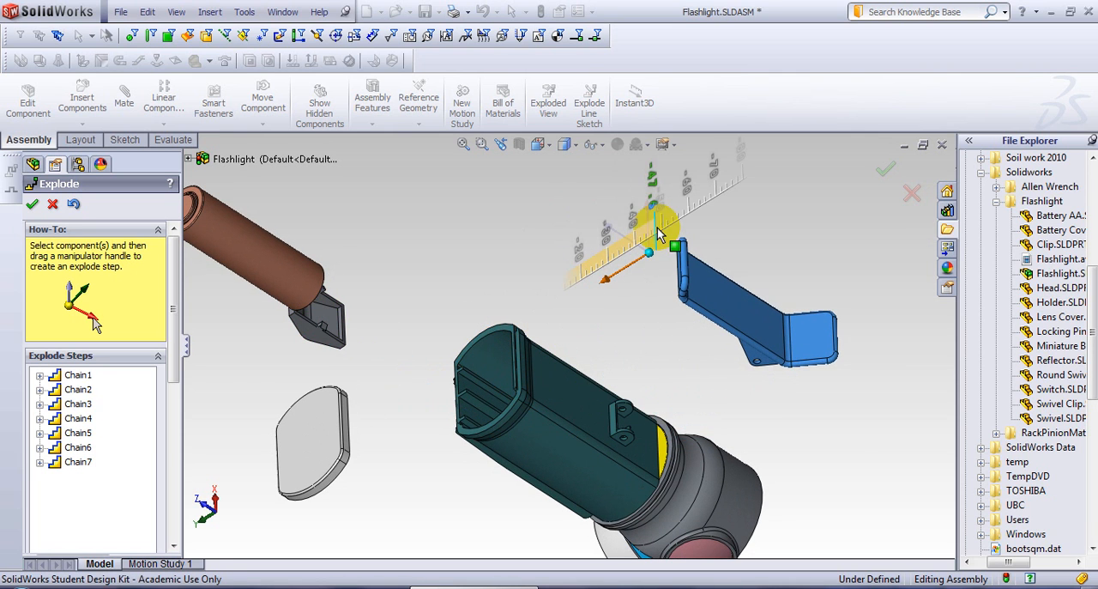
pyautogui.moveTo(678, 249); pyautogui.dragTo(755, 484)
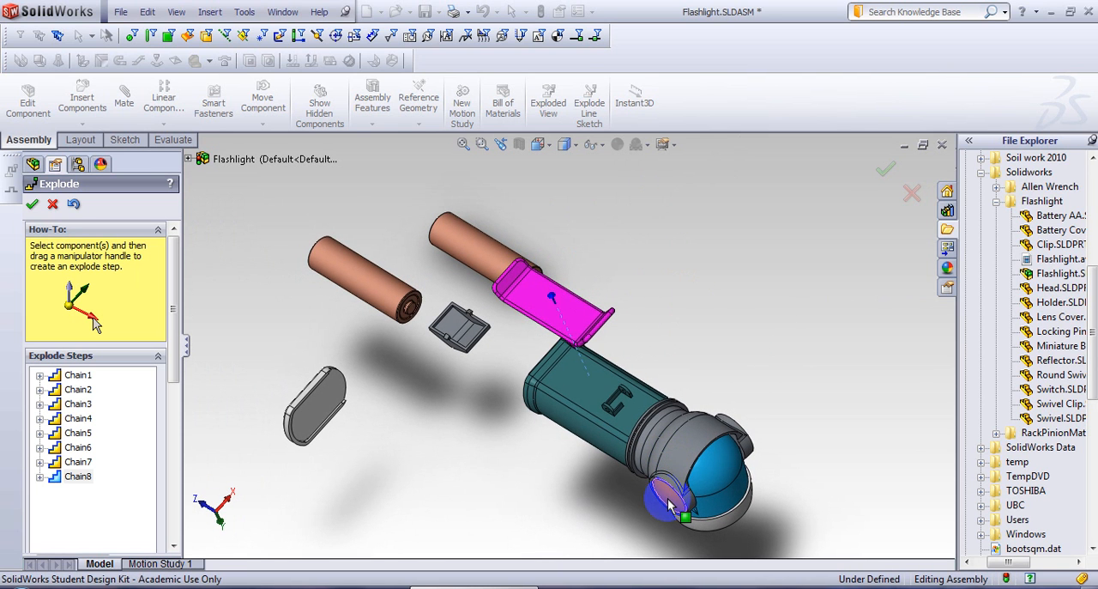
pyautogui.click(669, 501)
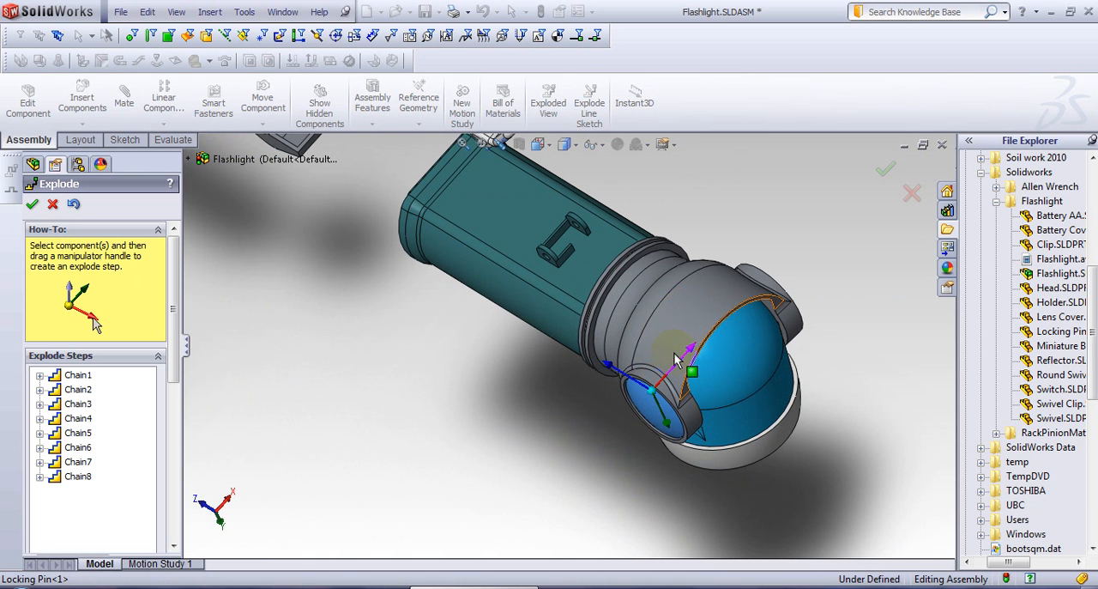
pyautogui.moveTo(678, 359); pyautogui.dragTo(556, 463)
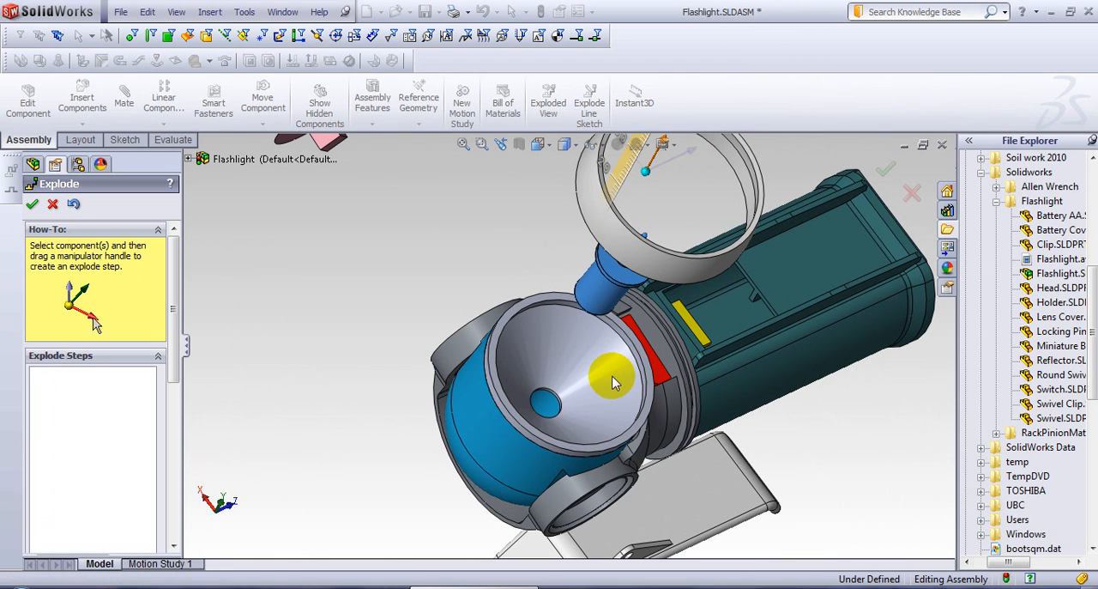
# Lift the reflector out of the flashlight head and confirm its explode step.
pyautogui.click(615, 381)
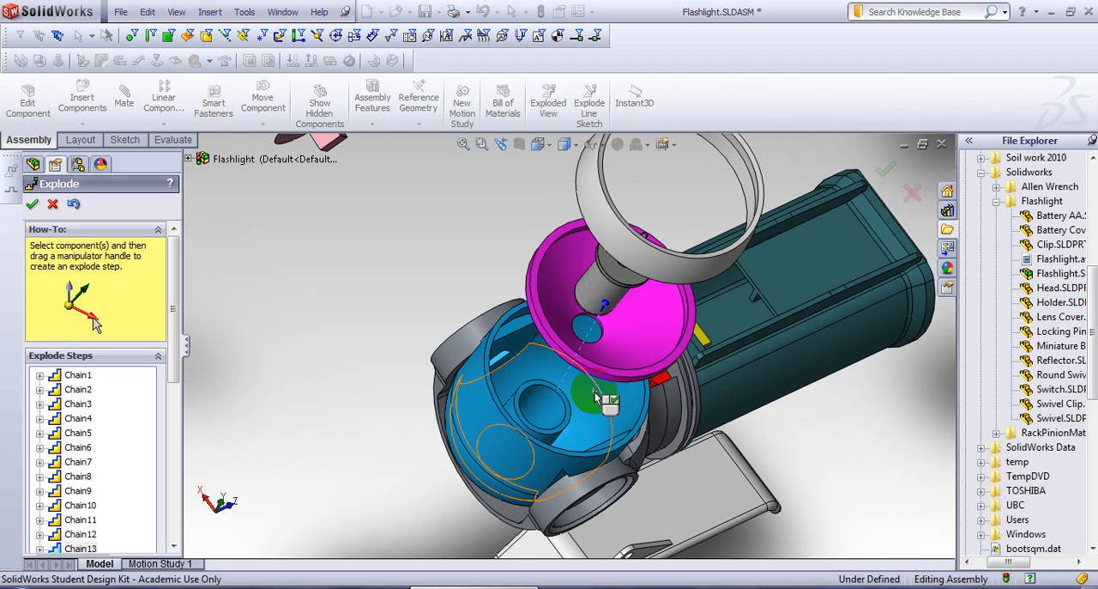
pyautogui.moveTo(601, 398)
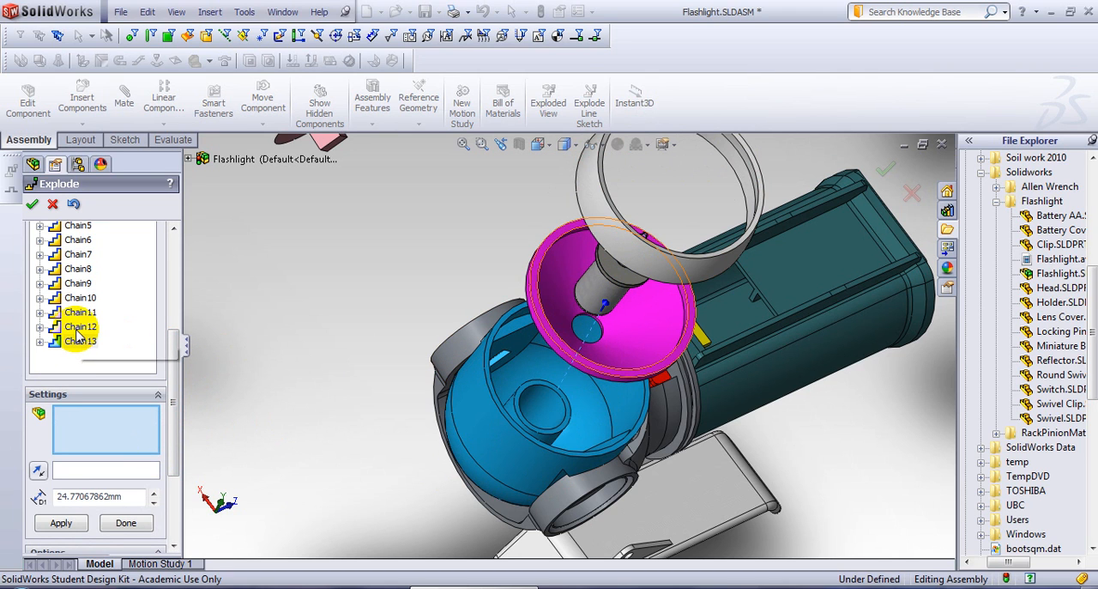
pyautogui.click(79, 327)
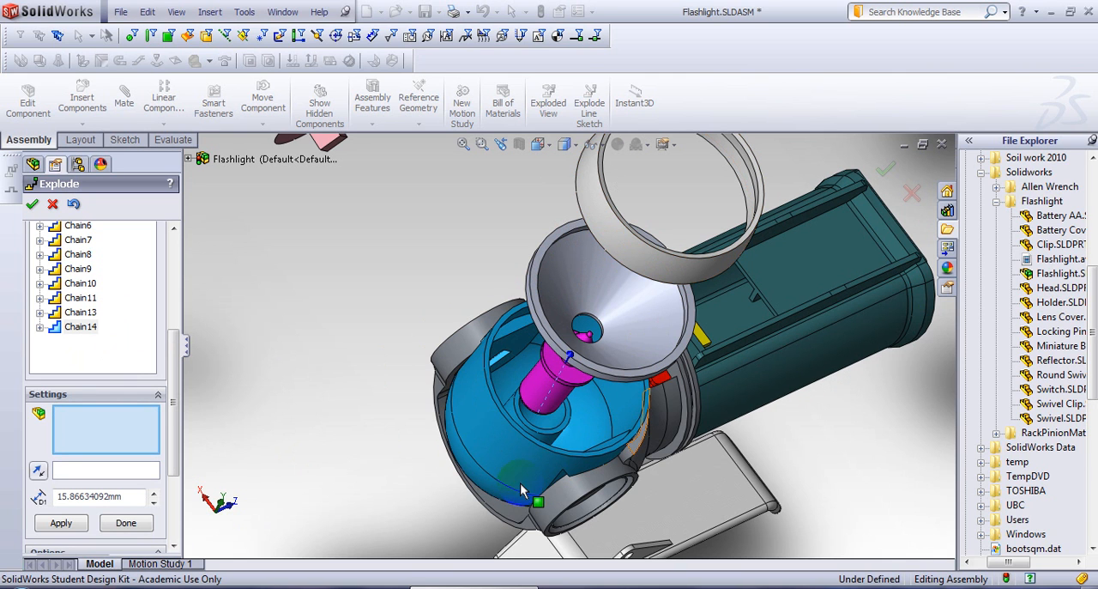
pyautogui.moveTo(506, 477)
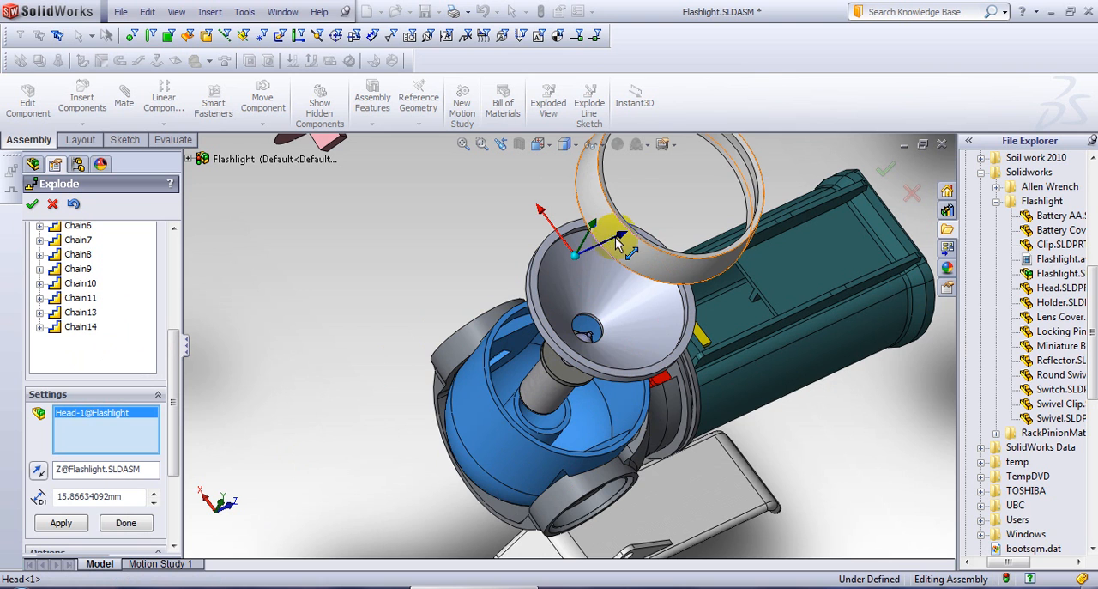
# Pull the head and swivel away from the body, completing the exploded view.
pyautogui.moveTo(618, 240); pyautogui.dragTo(292, 361)
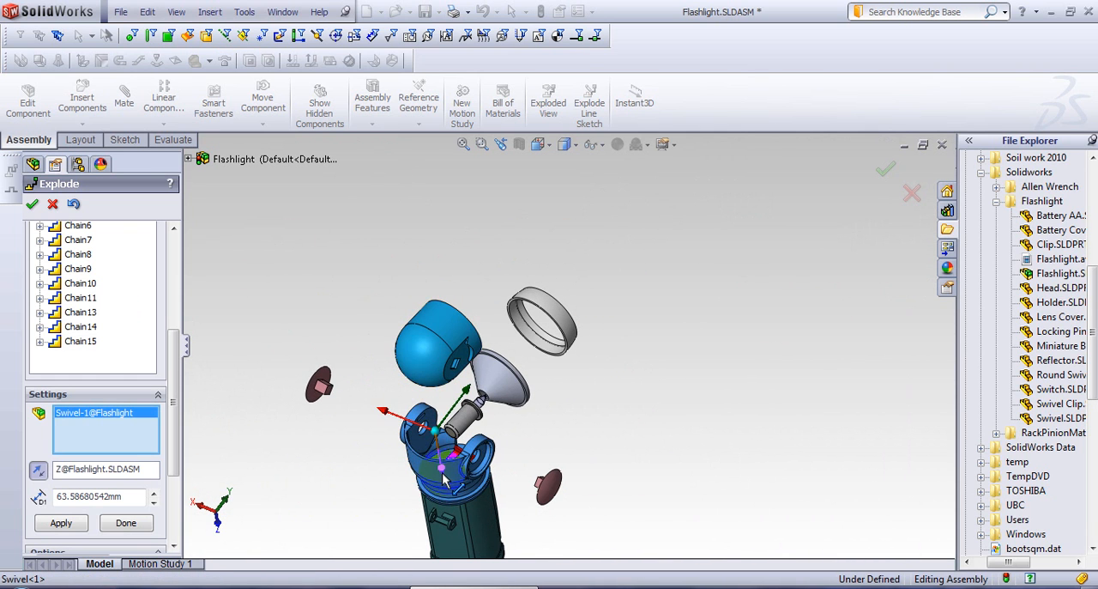
pyautogui.click(447, 470)
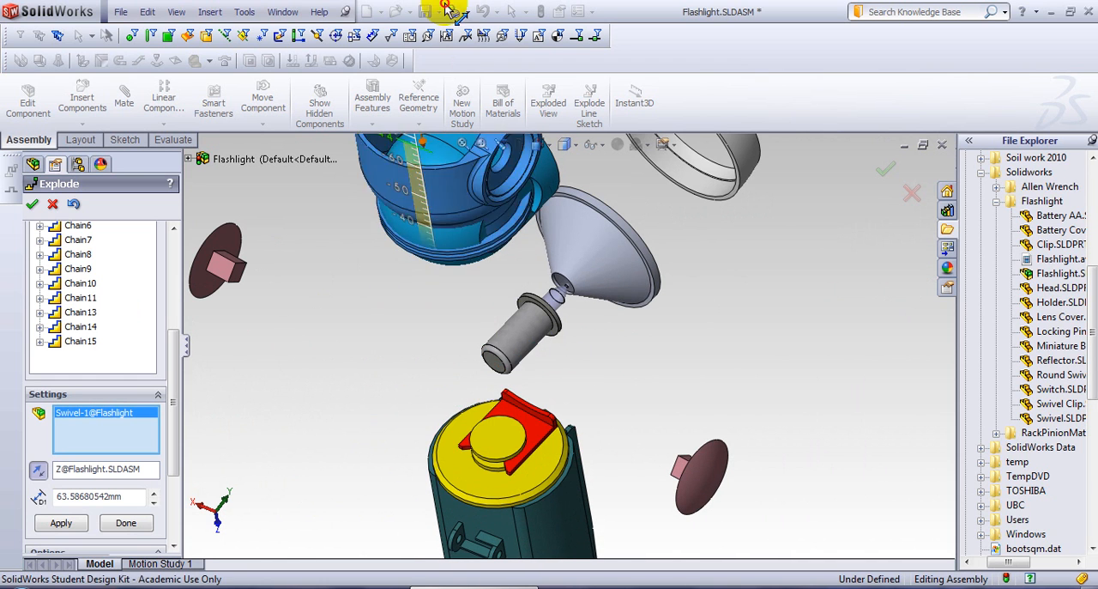
pyautogui.click(546, 425)
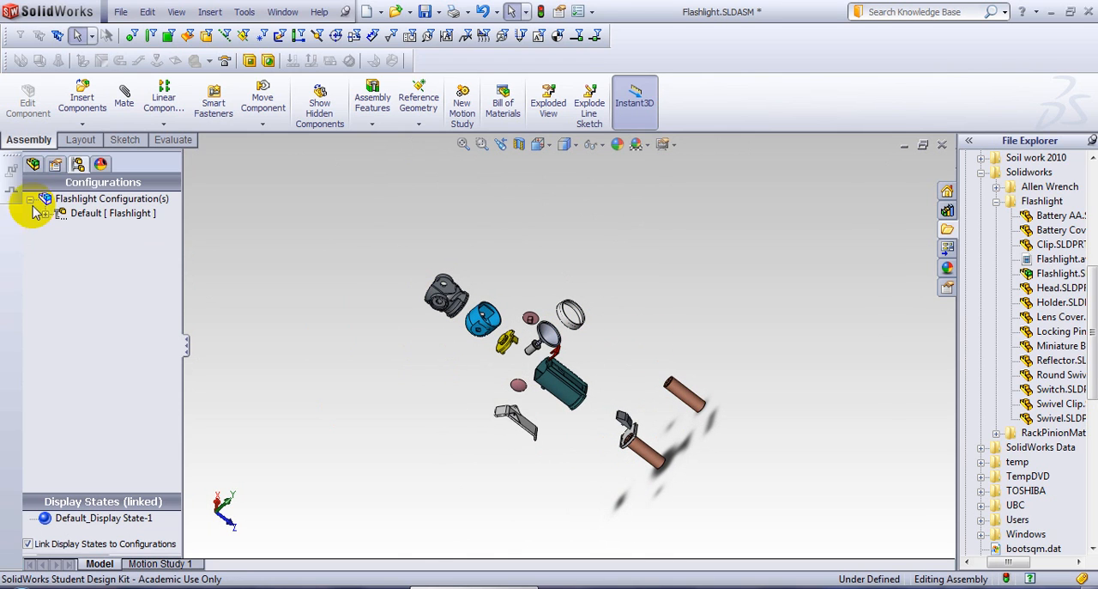
pyautogui.moveTo(50, 221)
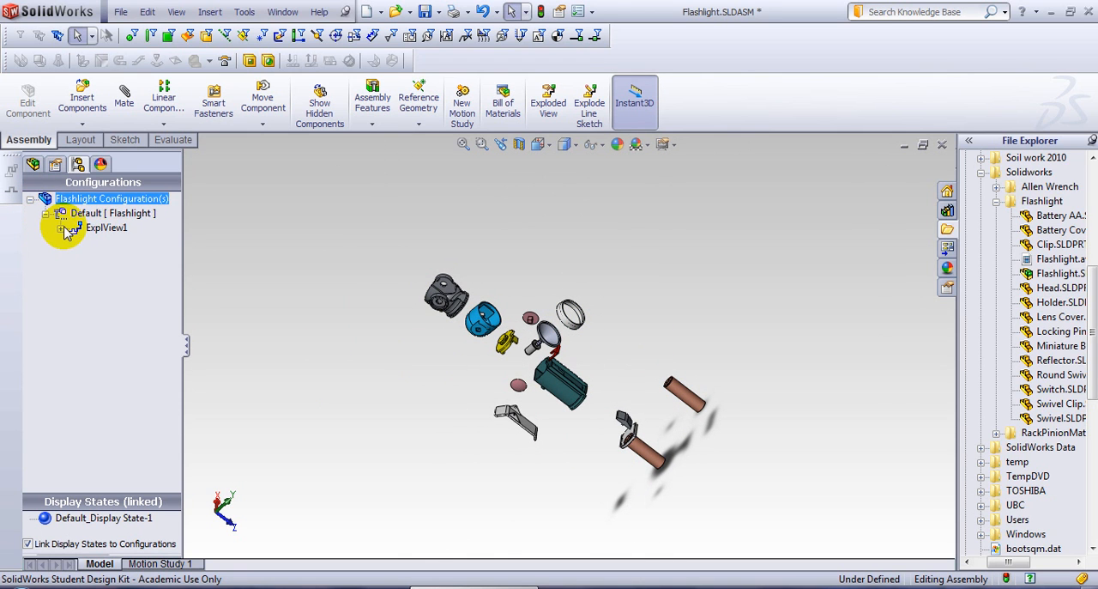
# Collapse ExplView1 back to assembled form, then re-explode it and bring up its options.
pyautogui.rightClick(106, 227)
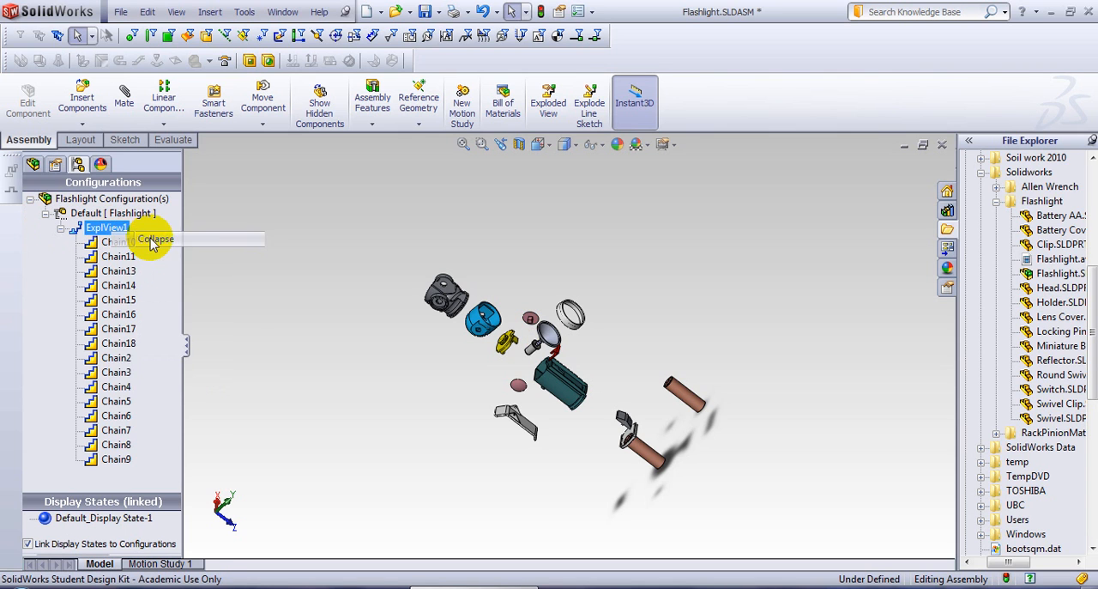
pyautogui.click(157, 239)
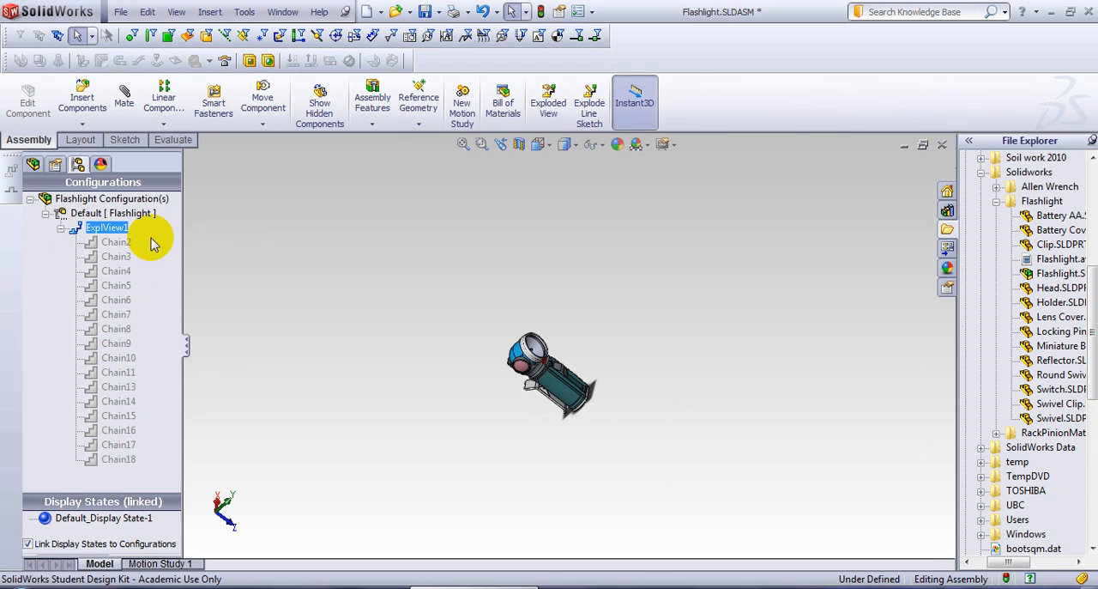
pyautogui.click(64, 227)
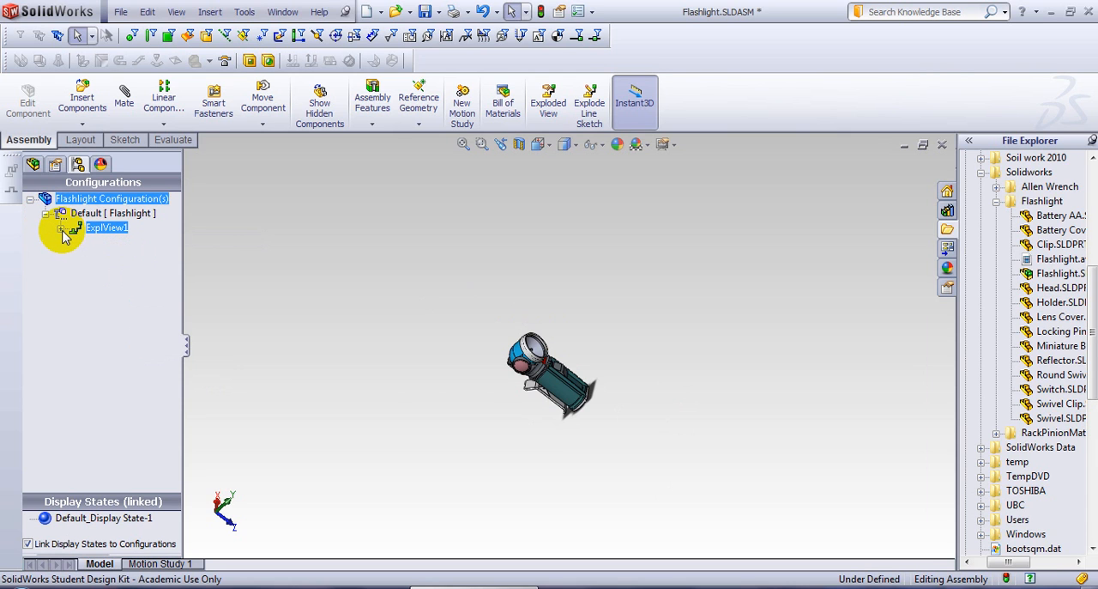
pyautogui.rightClick(107, 227)
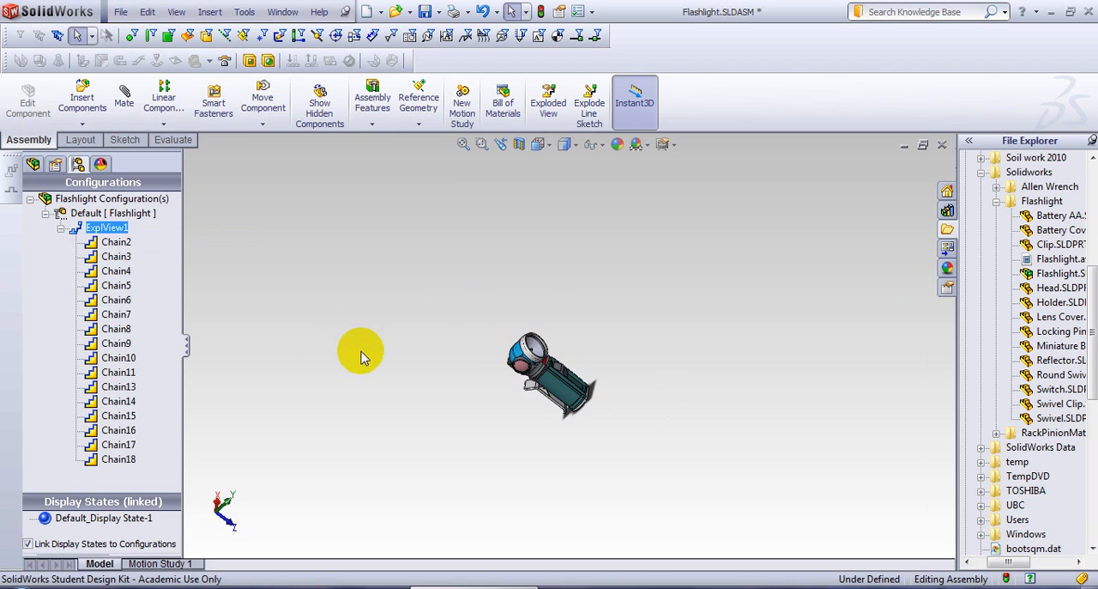
pyautogui.doubleClick(106, 227)
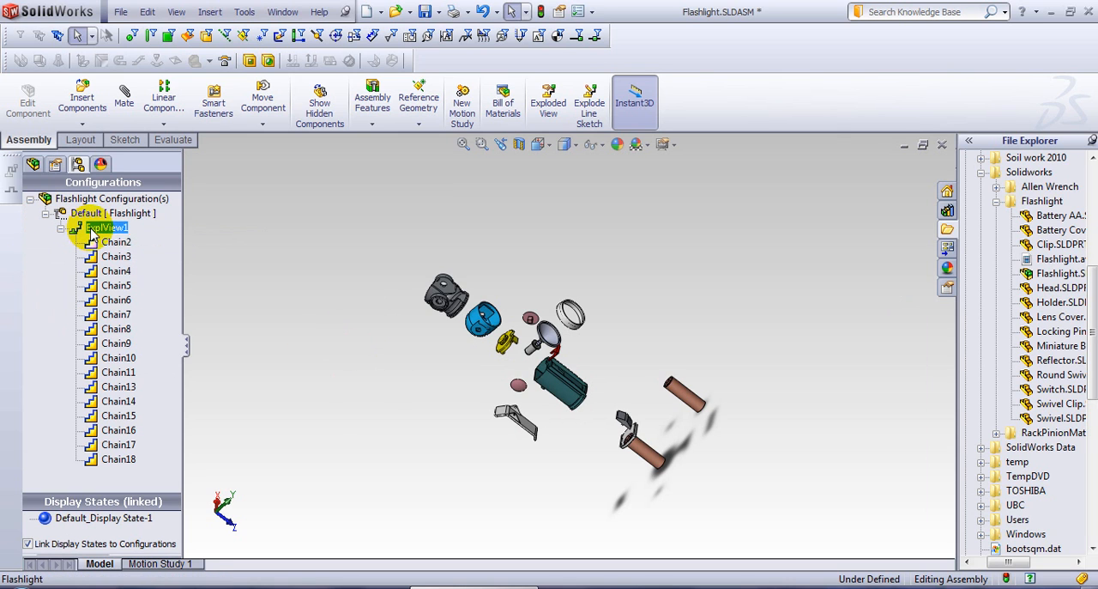
pyautogui.rightClick(106, 226)
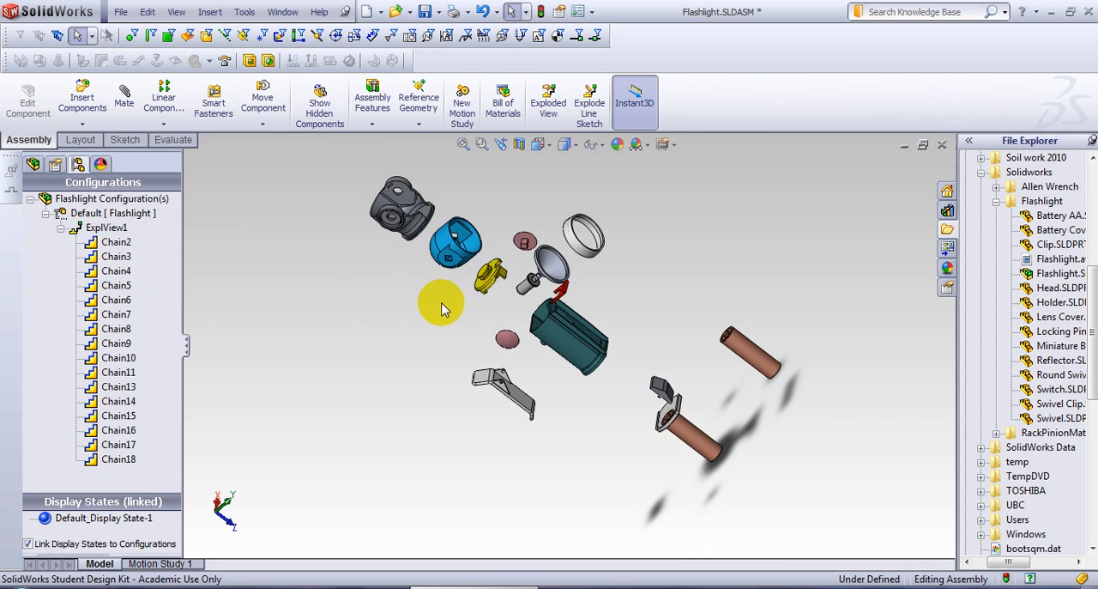
pyautogui.rightClick(106, 226)
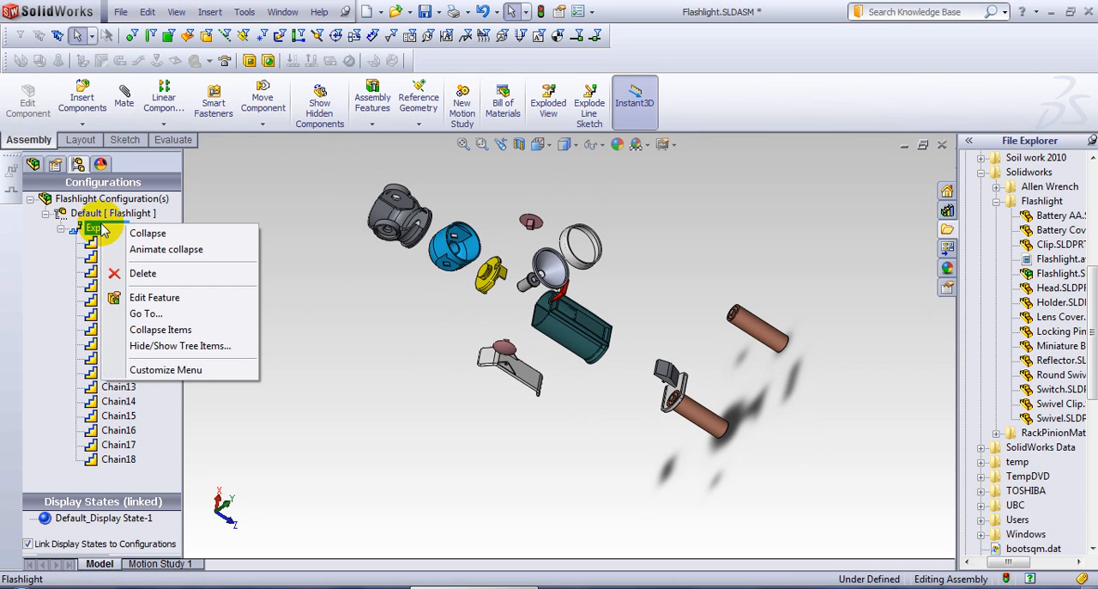
pyautogui.moveTo(168, 257)
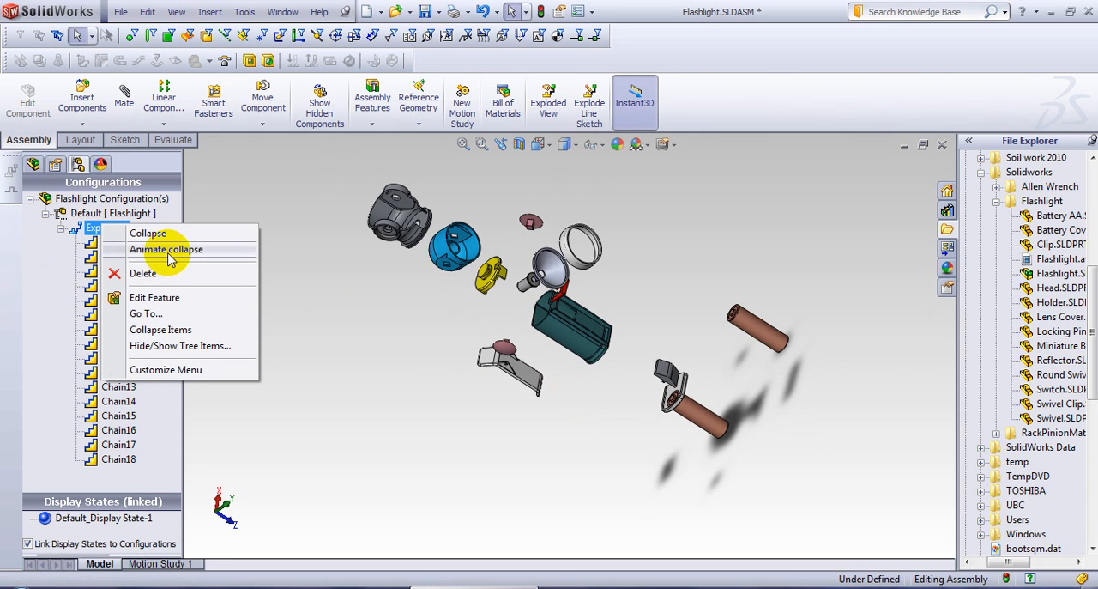
# Run Animate collapse so the parts move back together in the Animation Controller.
pyautogui.click(165, 249)
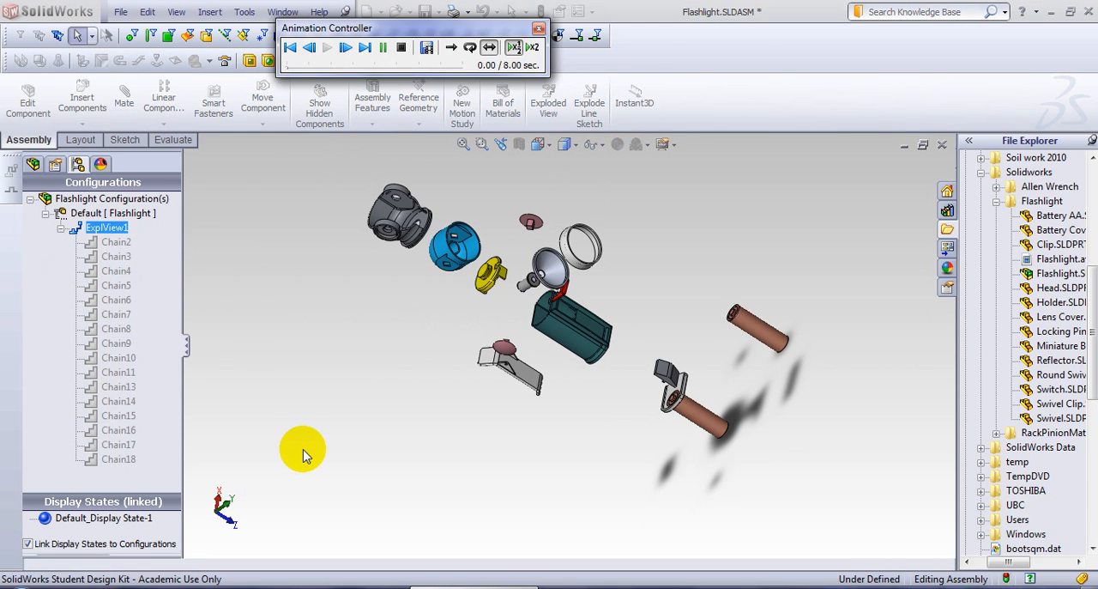
pyautogui.click(345, 48)
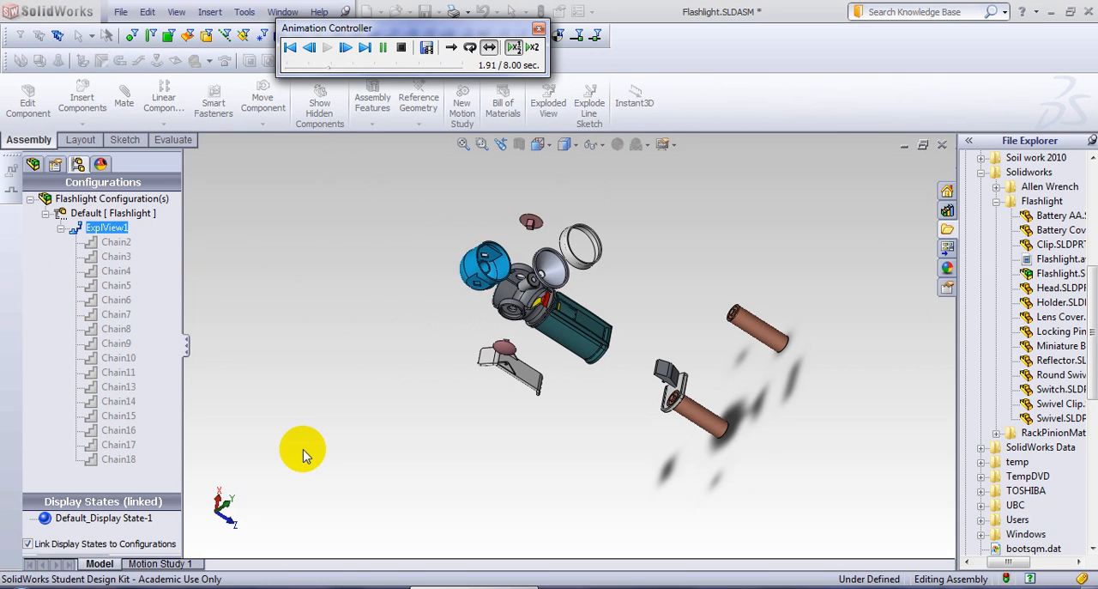
pyautogui.click(345, 48)
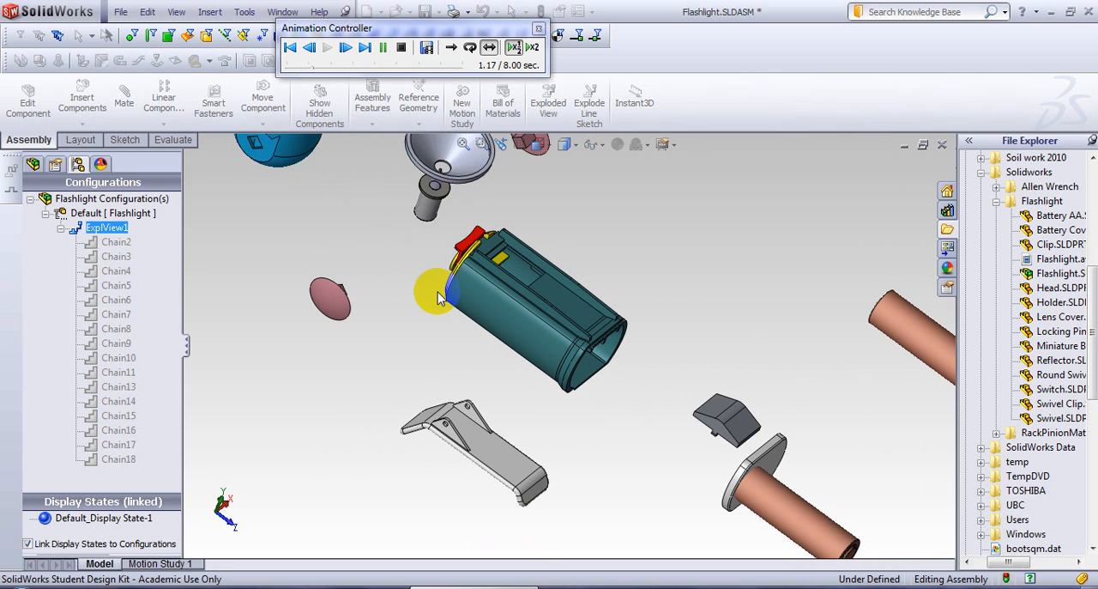
# Replay the collapse once at doubled playback speed from the start.
pyautogui.click(344, 48)
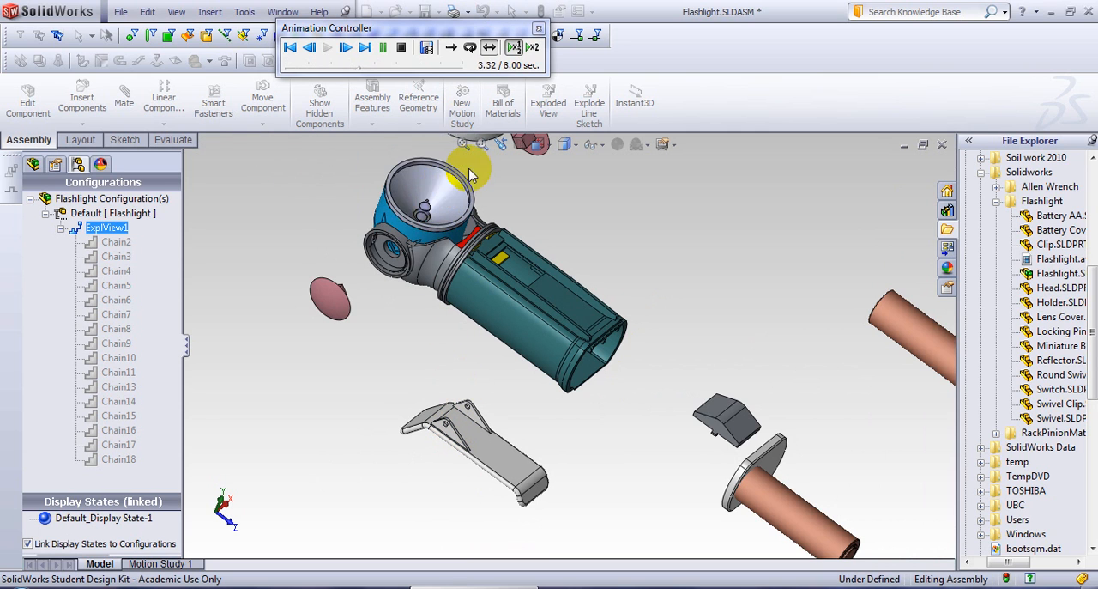
pyautogui.click(453, 48)
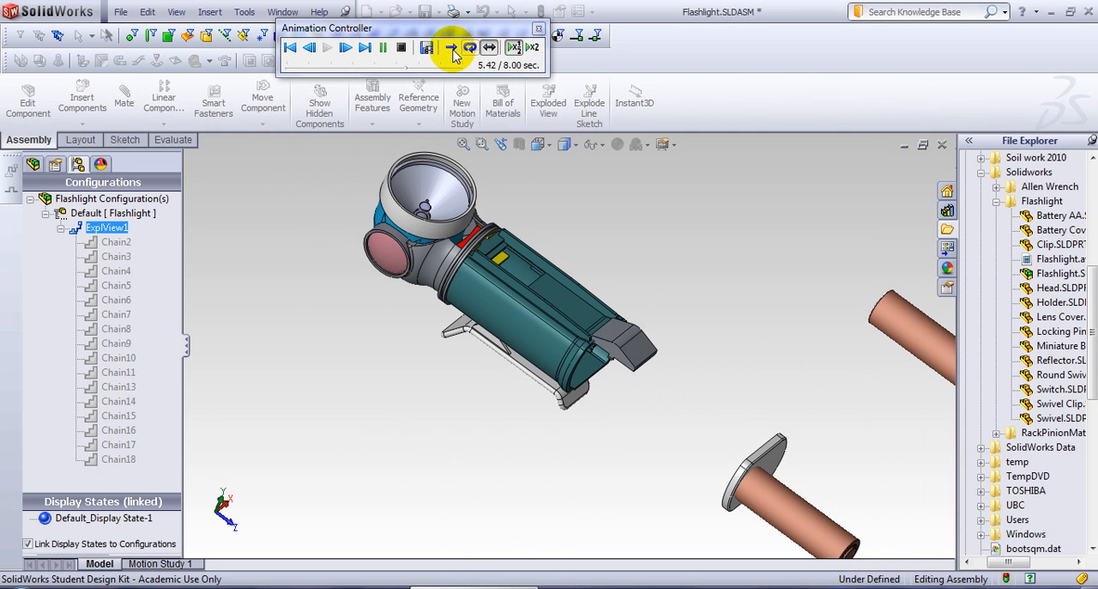
pyautogui.click(453, 48)
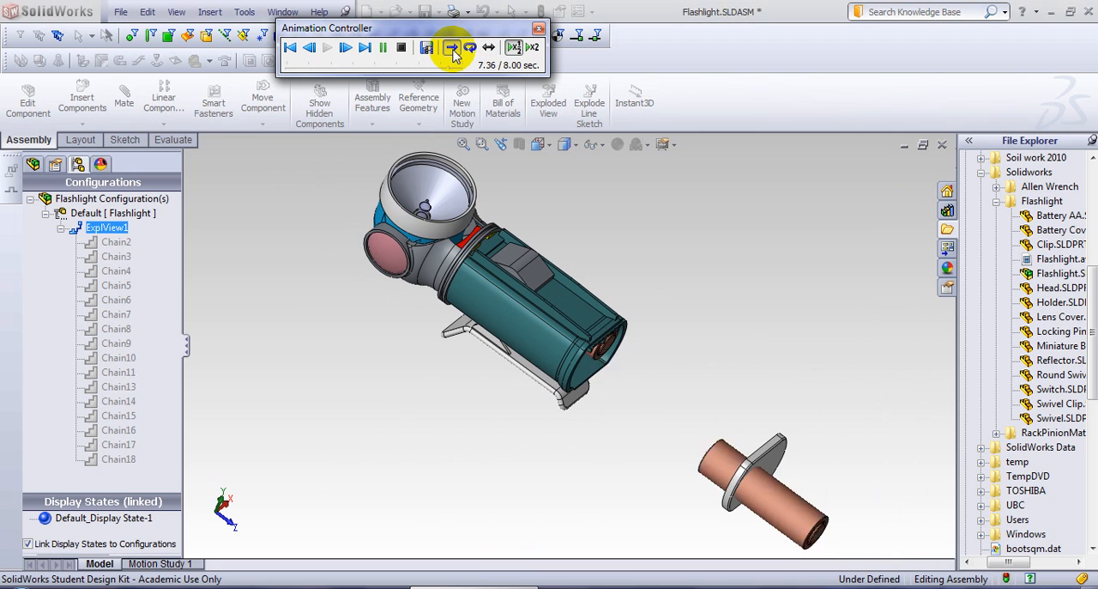
pyautogui.click(453, 48)
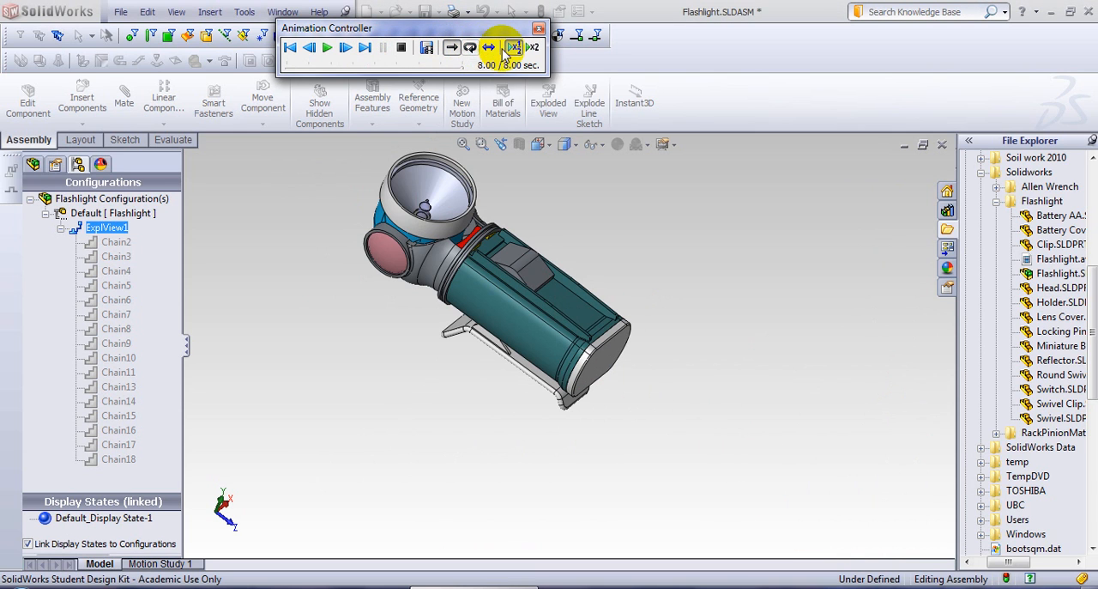
pyautogui.moveTo(470, 48)
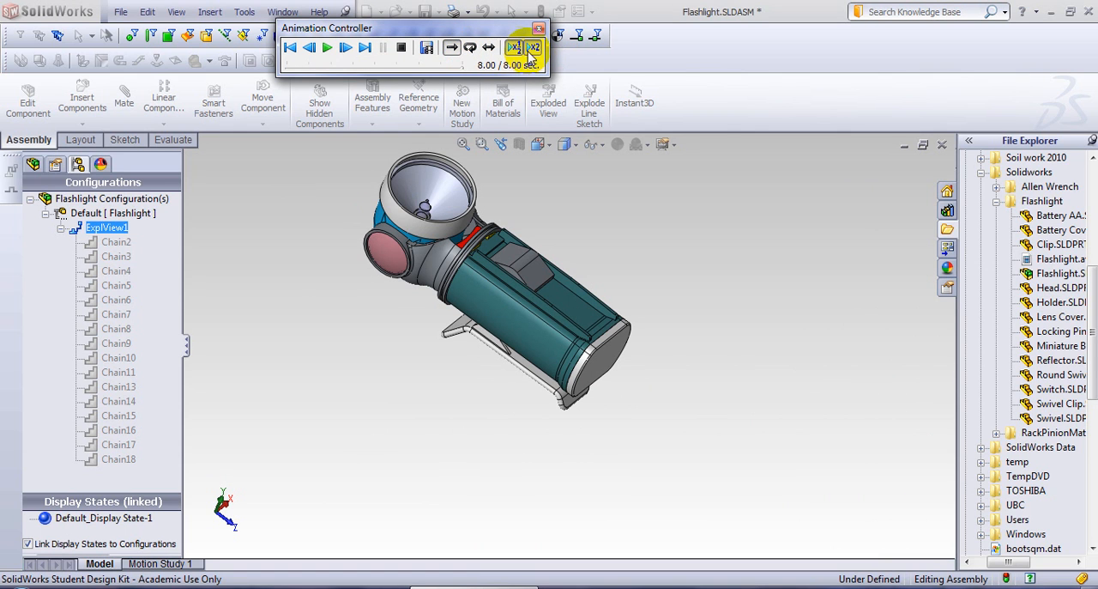
pyautogui.click(309, 48)
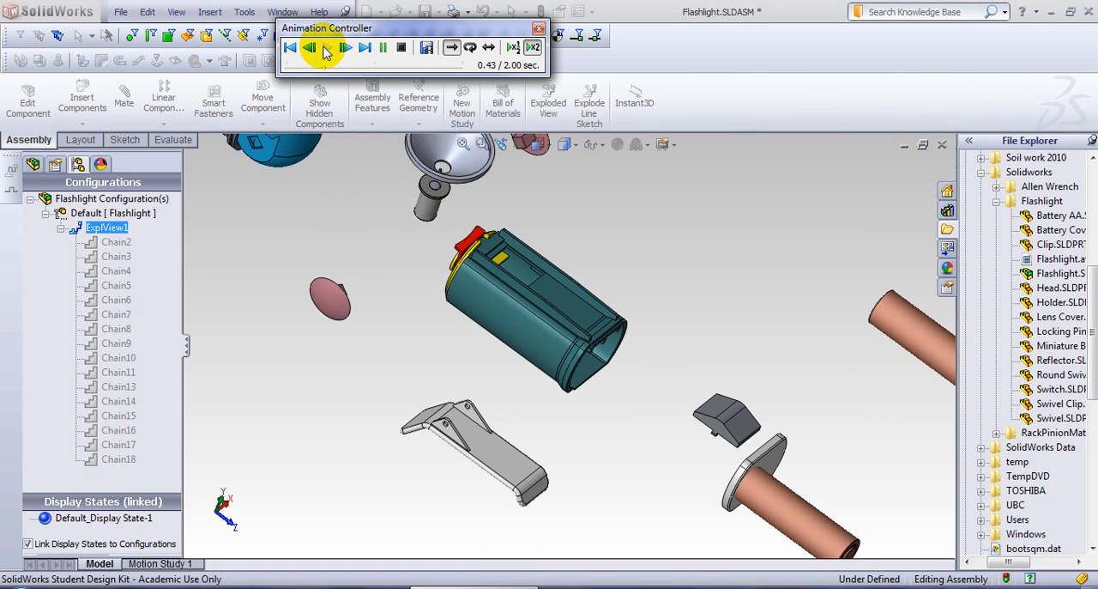
pyautogui.click(326, 48)
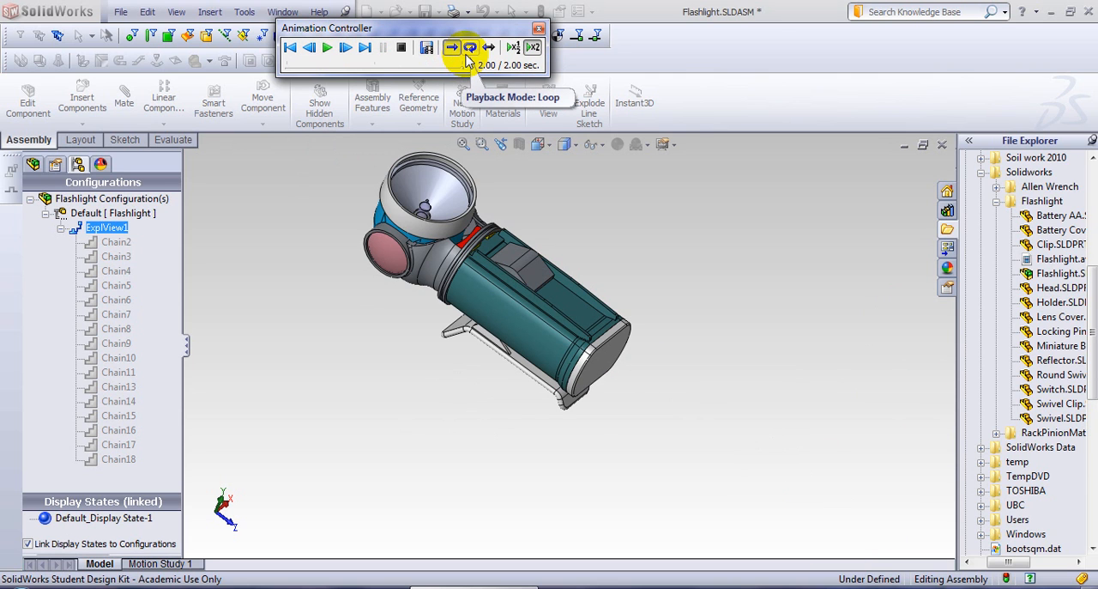
# Play the animation looping and then reciprocating, ending with the parts exploded.
pyautogui.click(327, 49)
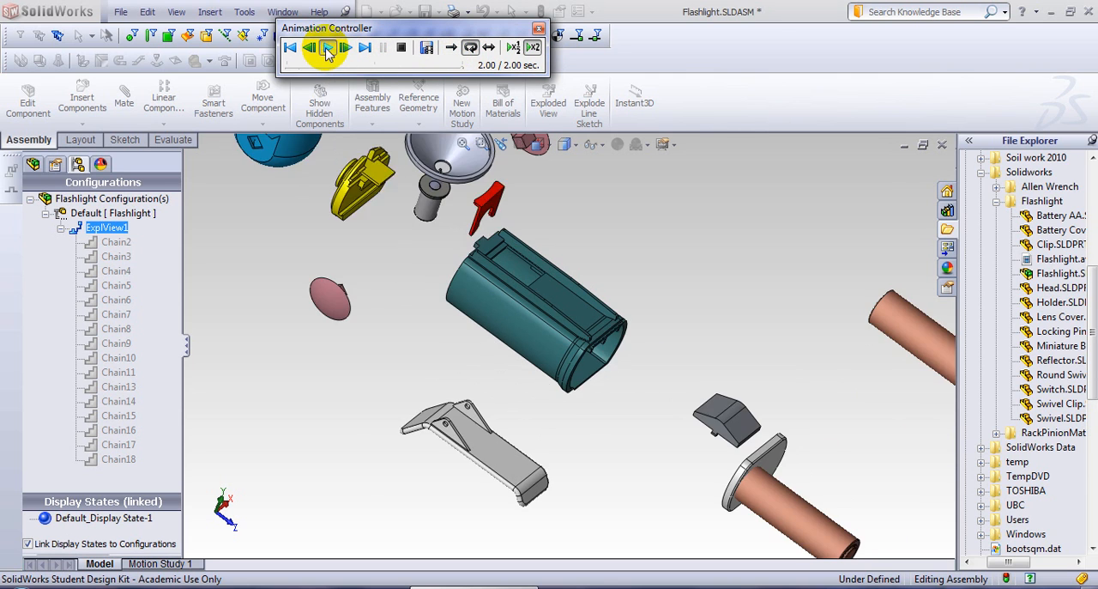
pyautogui.click(345, 48)
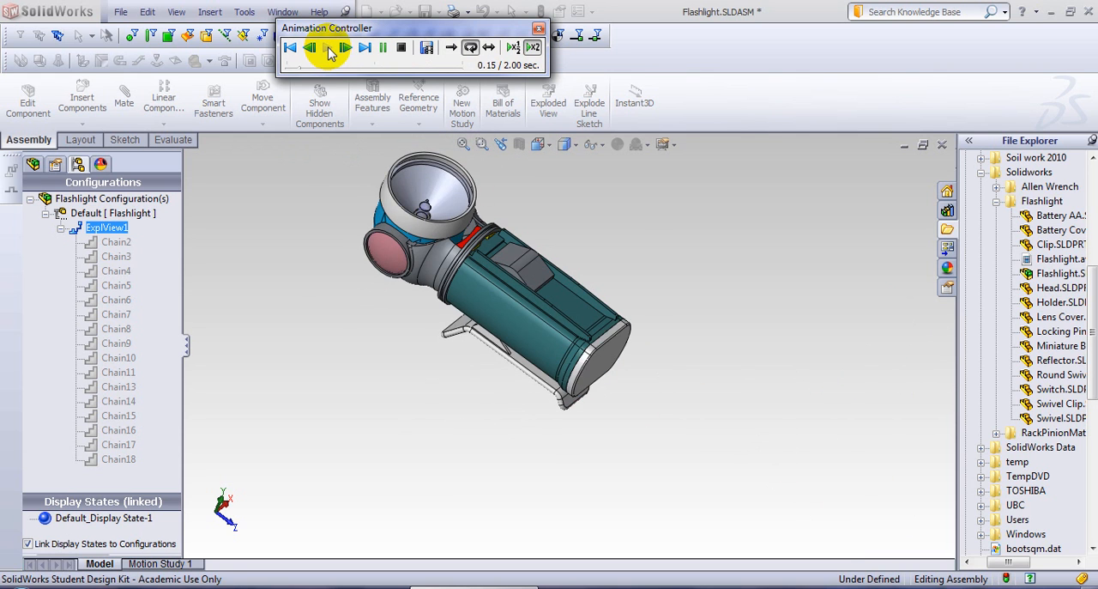
pyautogui.click(343, 48)
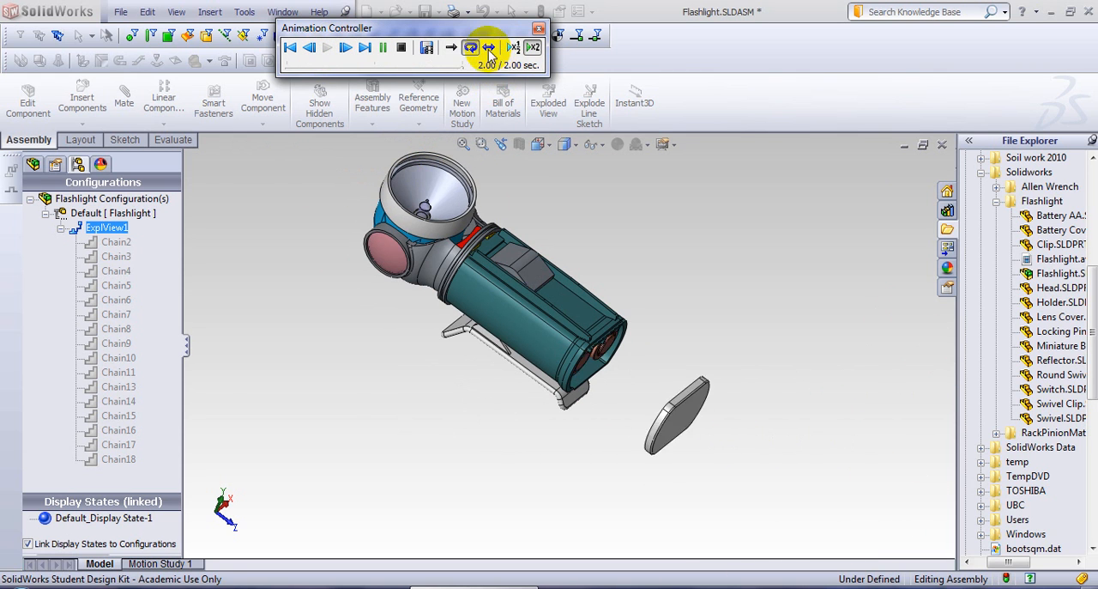
pyautogui.click(343, 48)
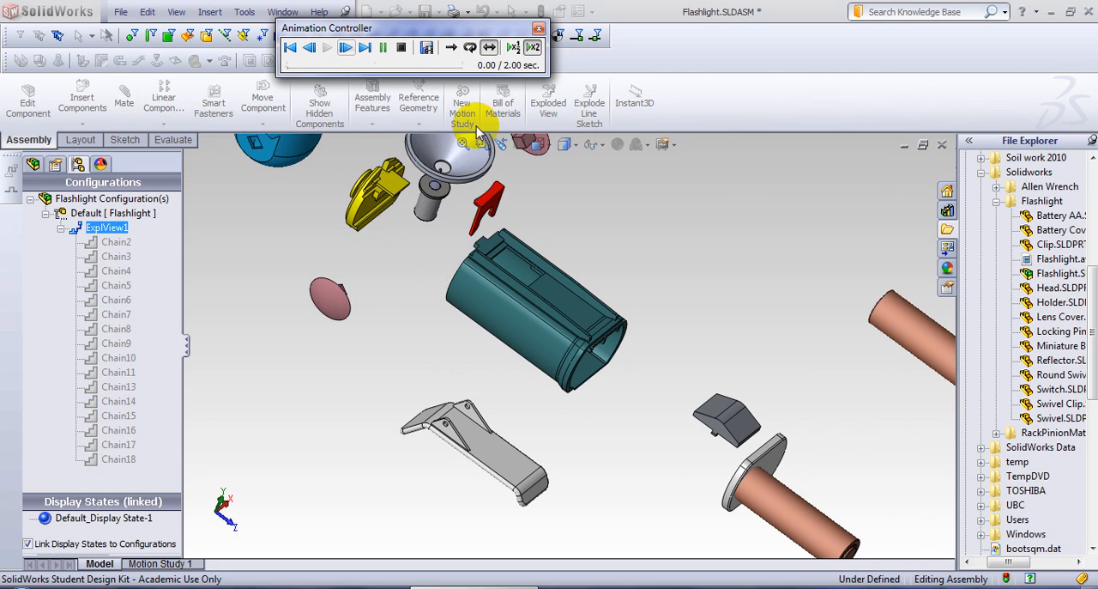
pyautogui.click(343, 48)
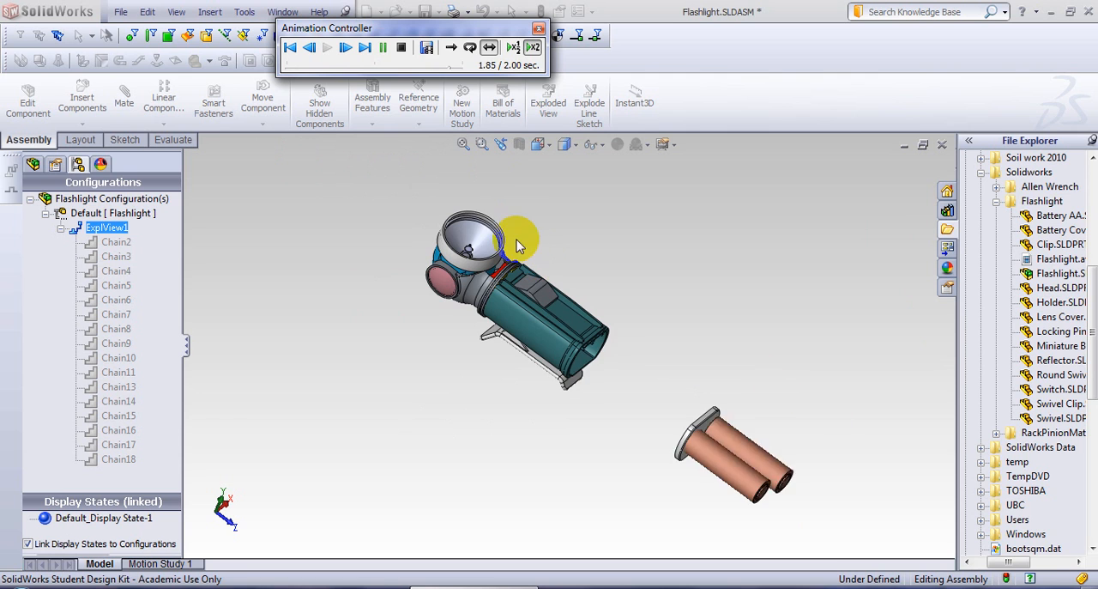
pyautogui.click(343, 48)
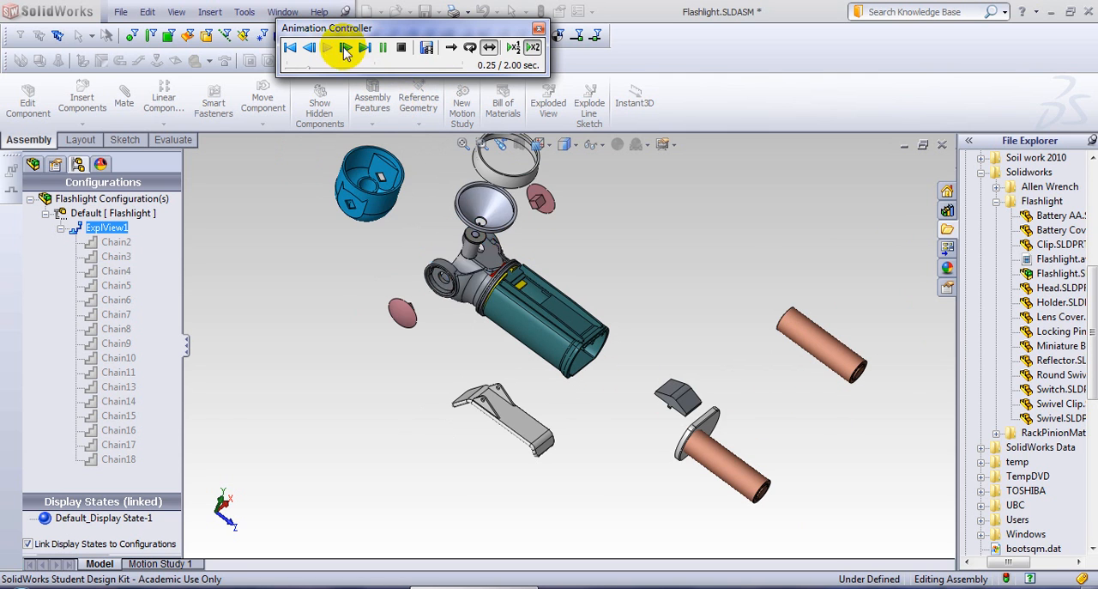
pyautogui.click(401, 48)
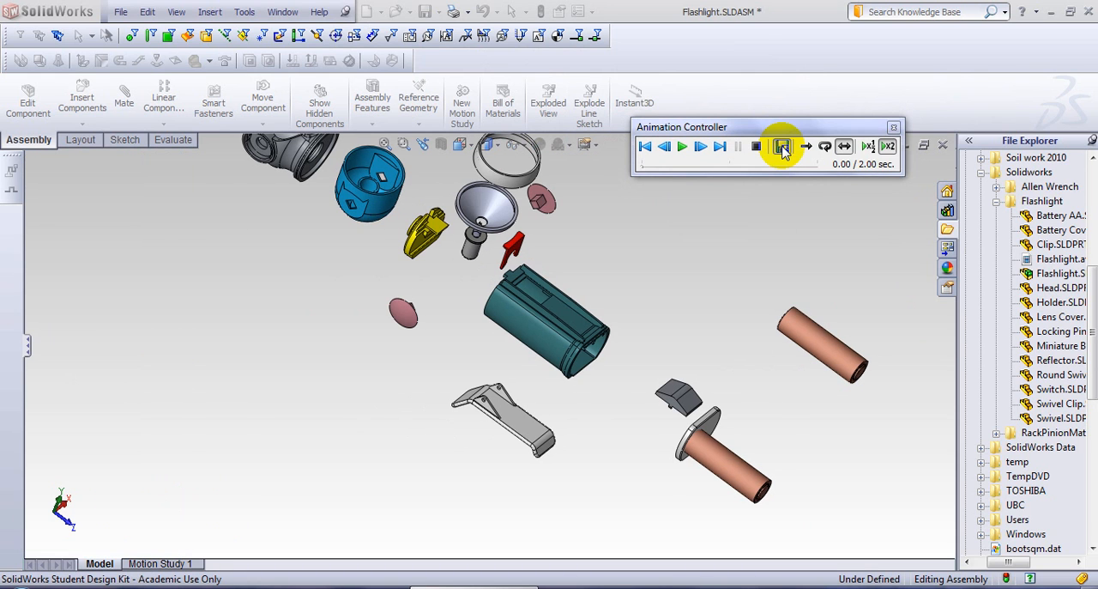
# Save the animation as Flashlight.avi in Microsoft AVI format, replacing the existing file.
pyautogui.click(783, 146)
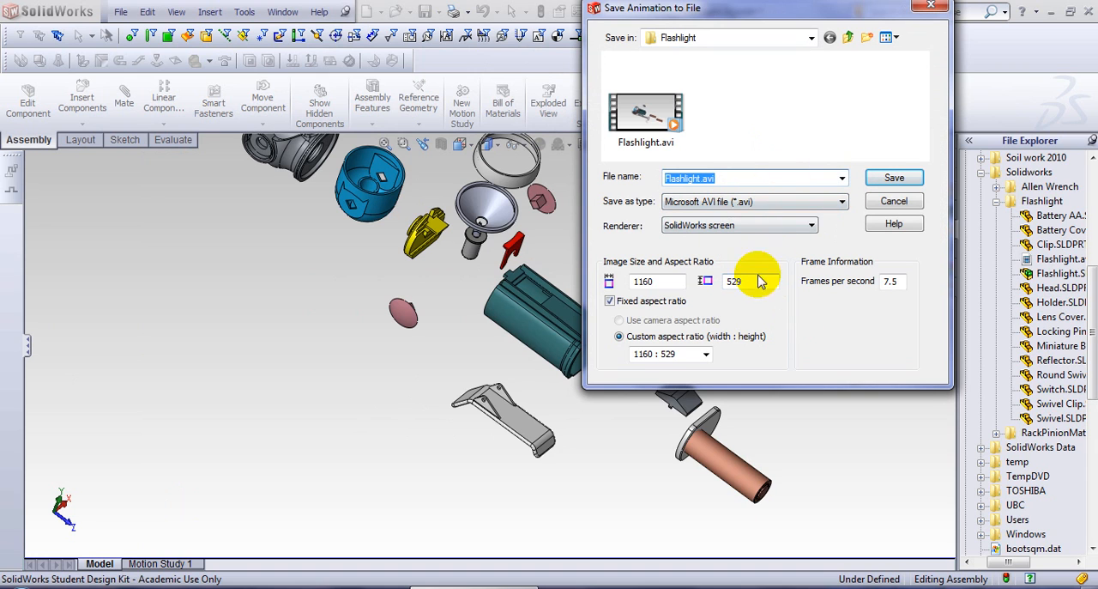
pyautogui.moveTo(806, 291)
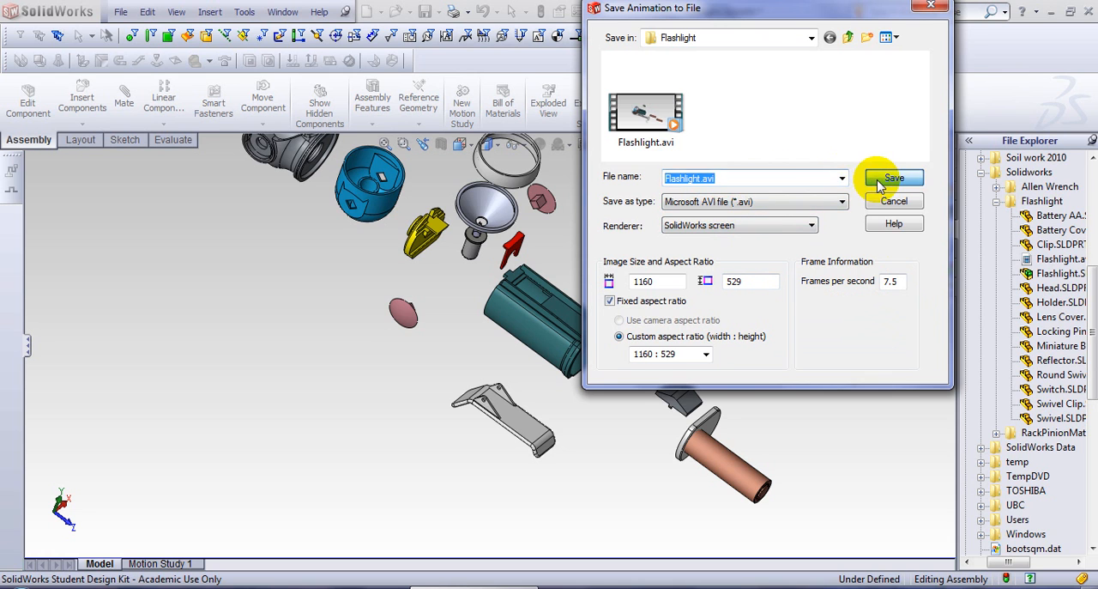
pyautogui.click(893, 178)
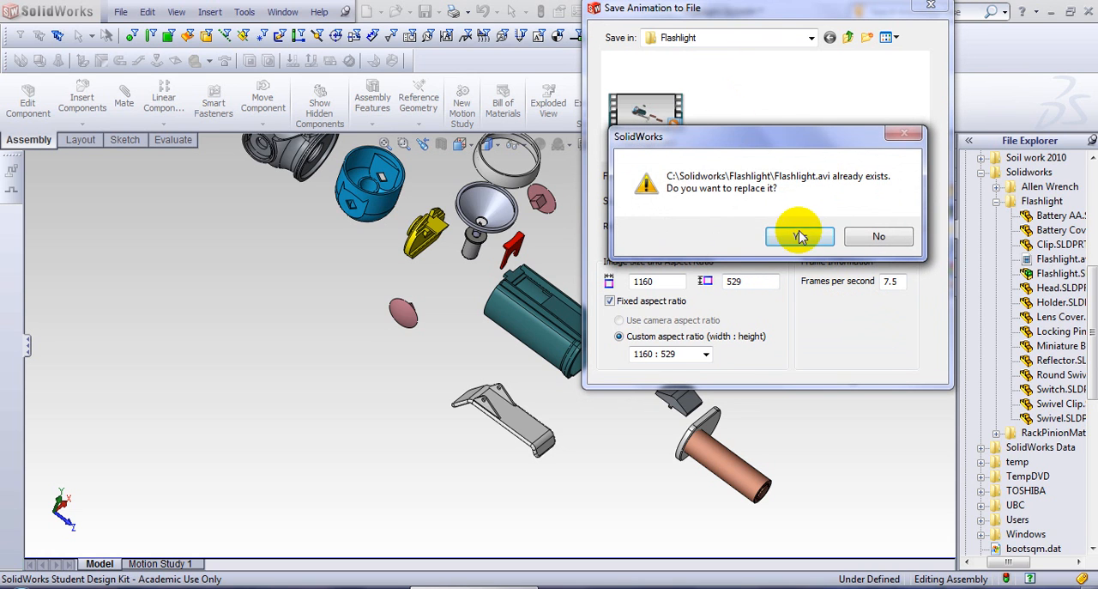
pyautogui.click(799, 237)
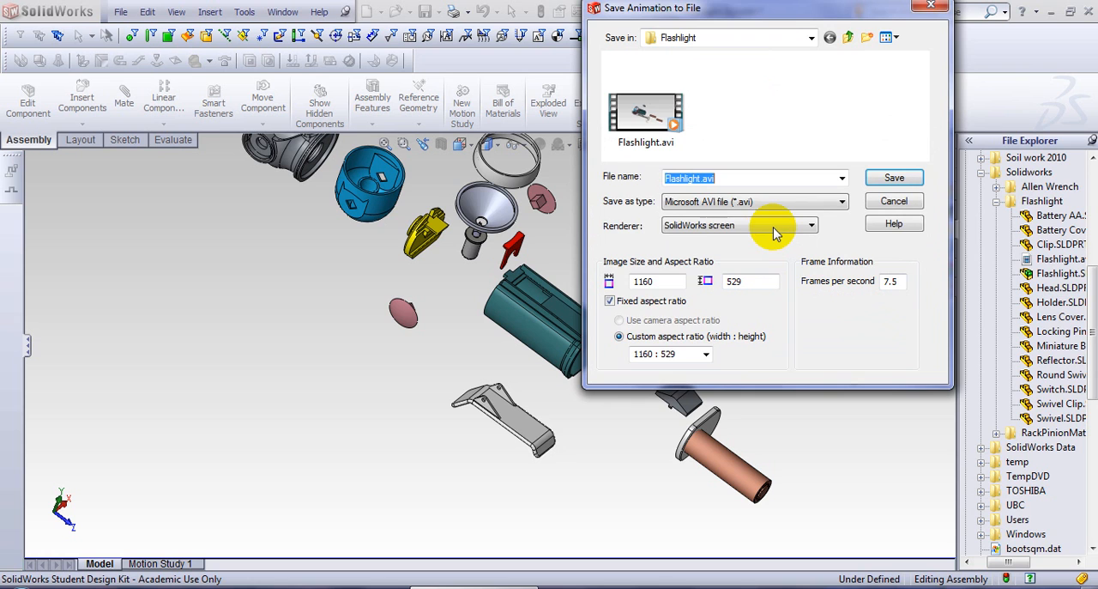
pyautogui.click(893, 179)
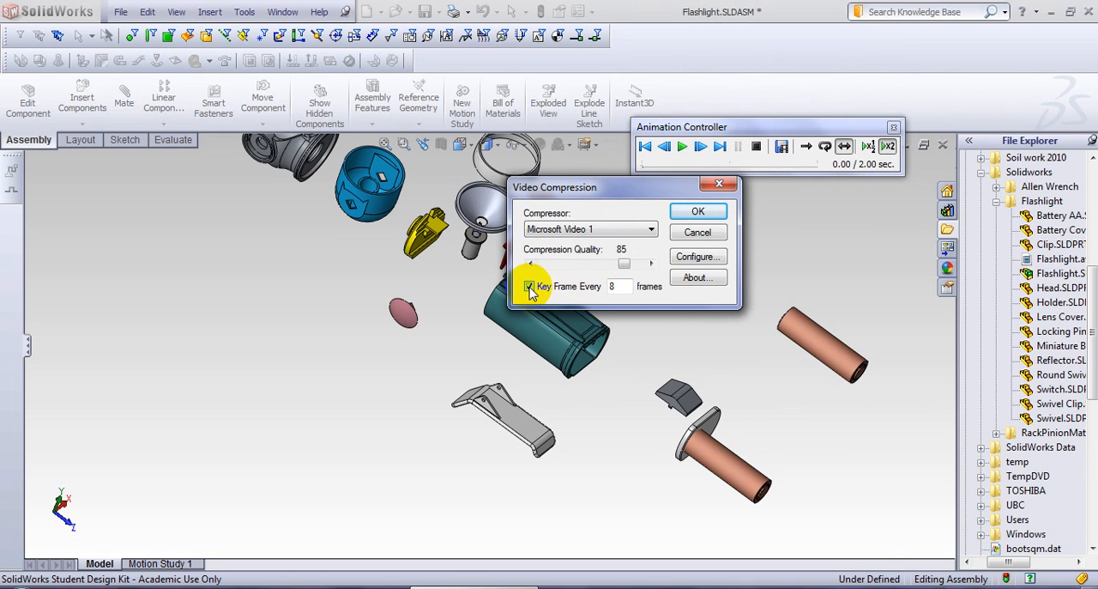
# Choose Full Frames (Uncompressed) as the video compressor and begin recording Flashlight.avi.
pyautogui.click(529, 285)
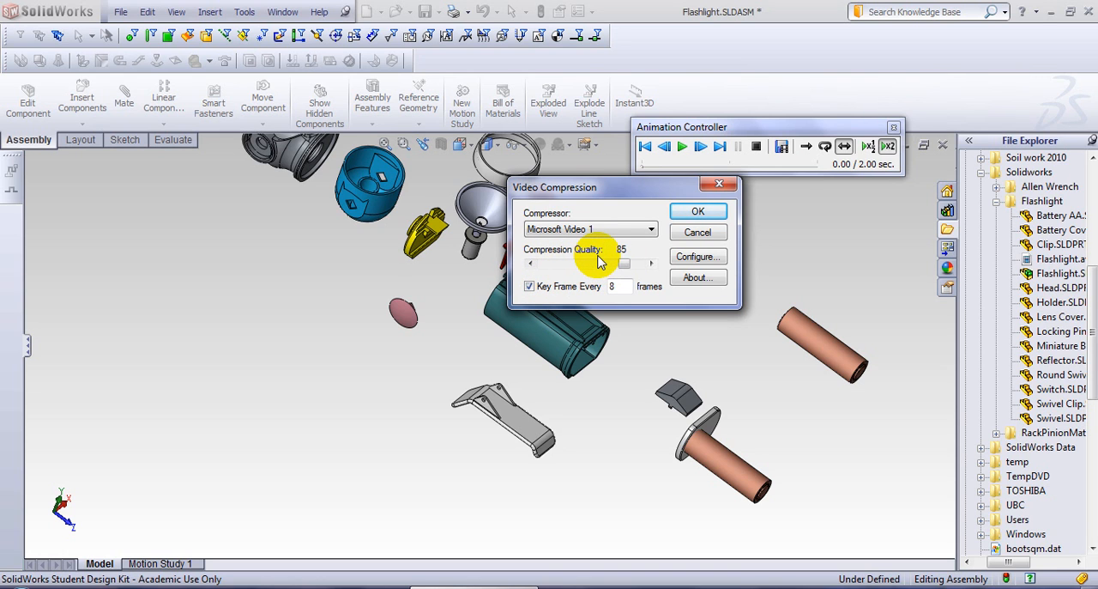
pyautogui.moveTo(639, 254)
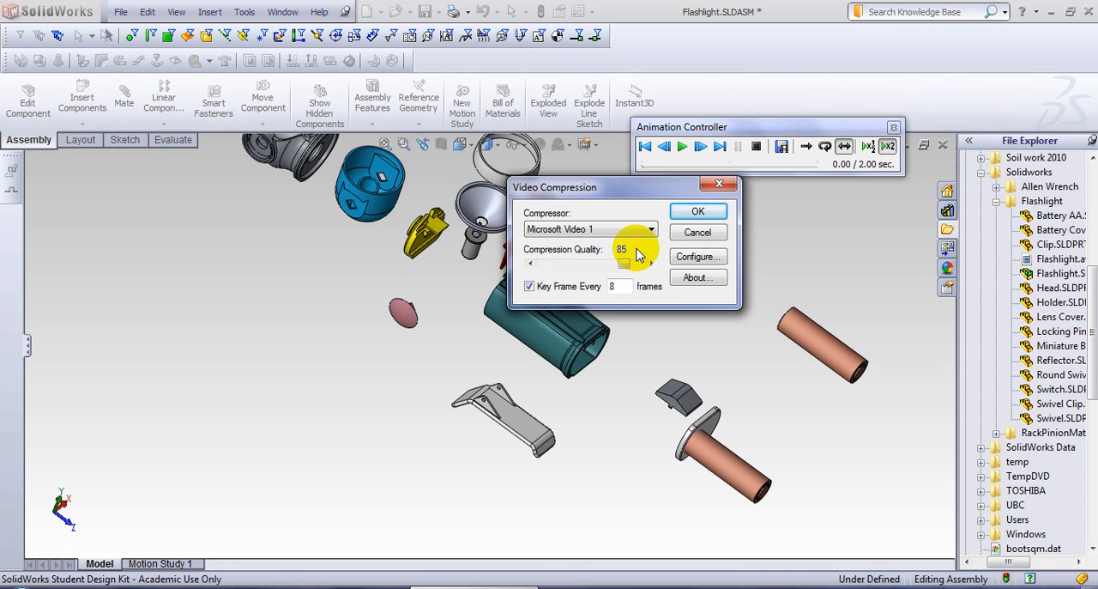
pyautogui.click(652, 230)
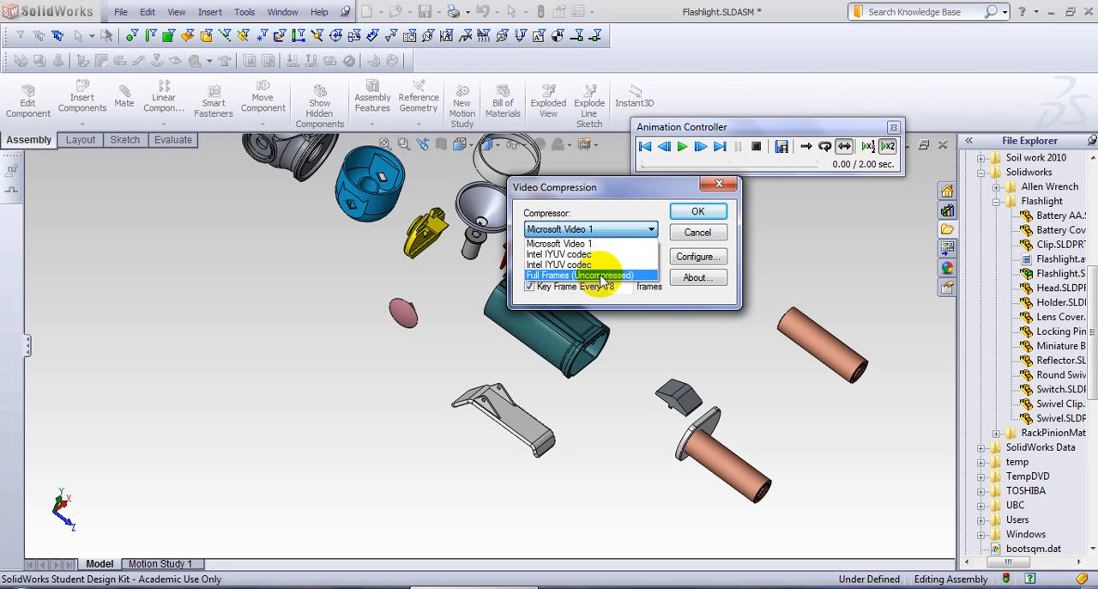
pyautogui.click(591, 274)
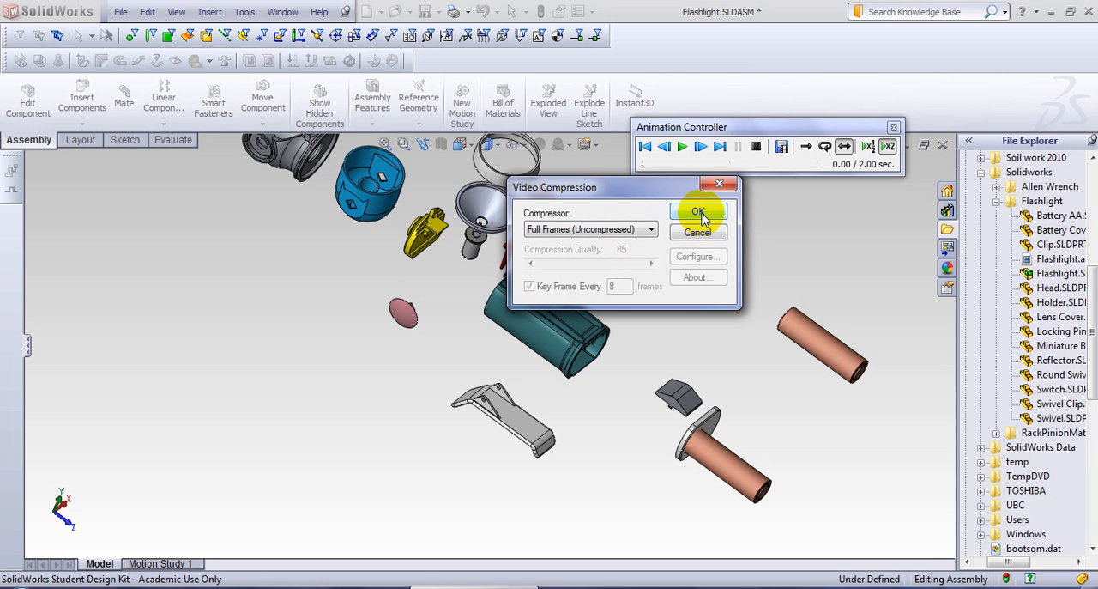
pyautogui.click(699, 213)
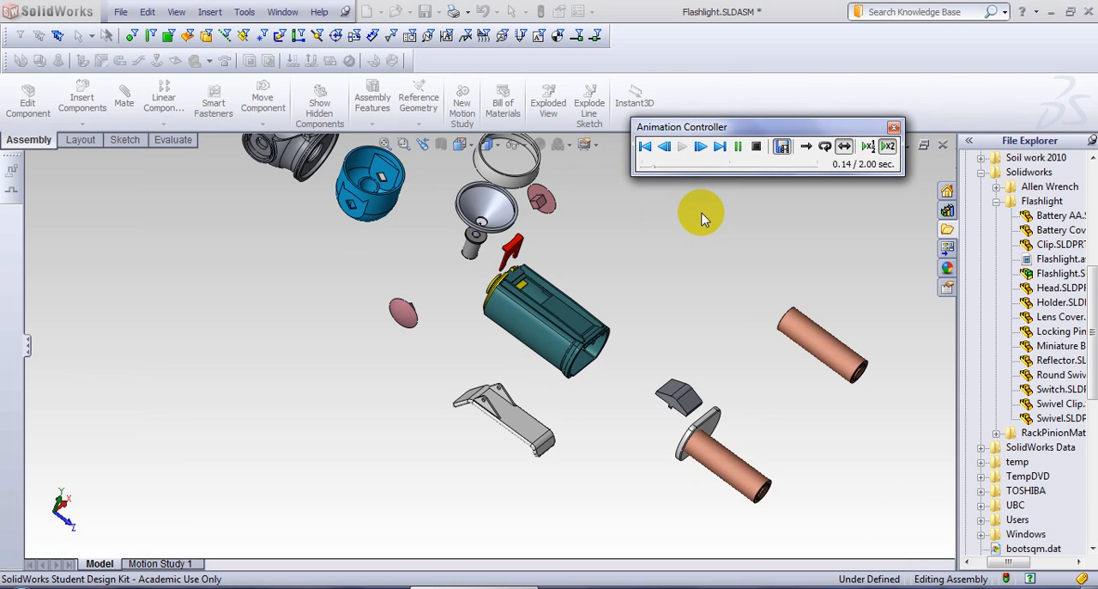
# Let the collapse/explode animation record, then stop playback with the flashlight exploded.
pyautogui.click(700, 145)
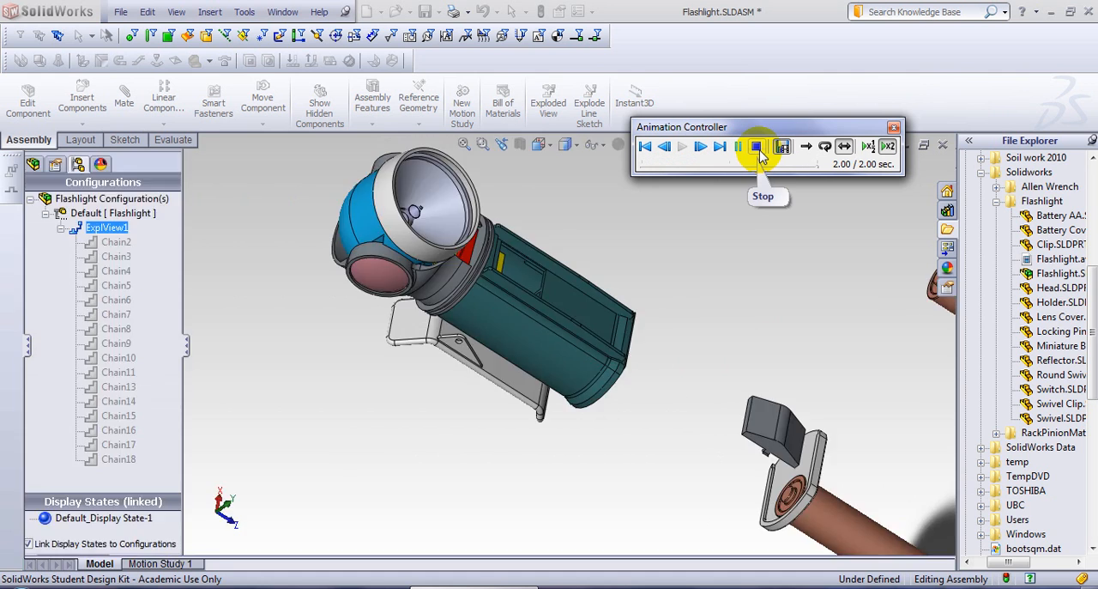
pyautogui.click(757, 146)
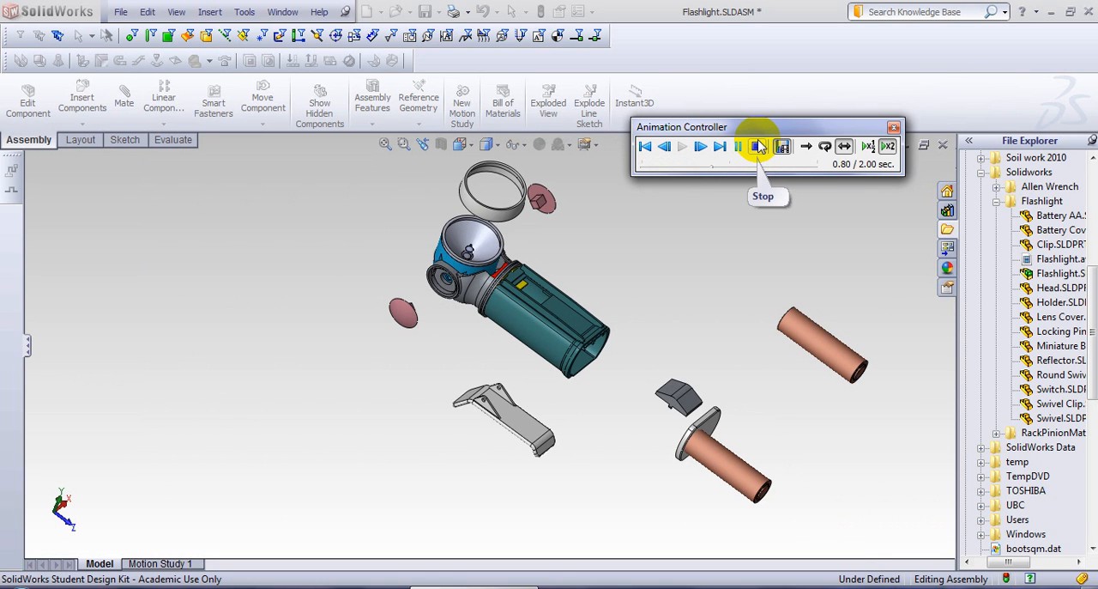
pyautogui.click(758, 145)
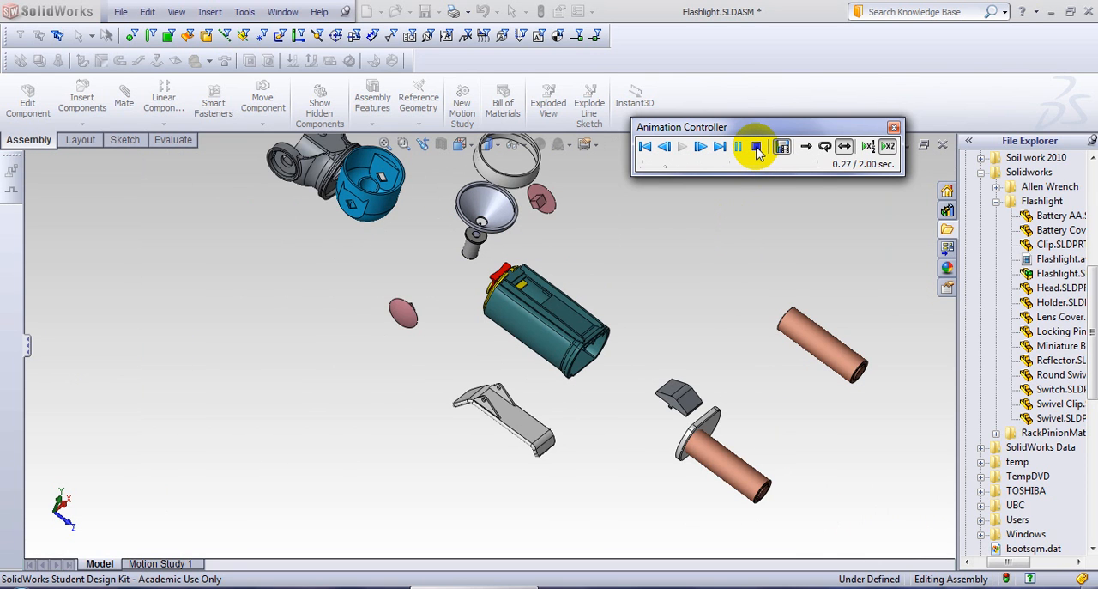
pyautogui.click(758, 146)
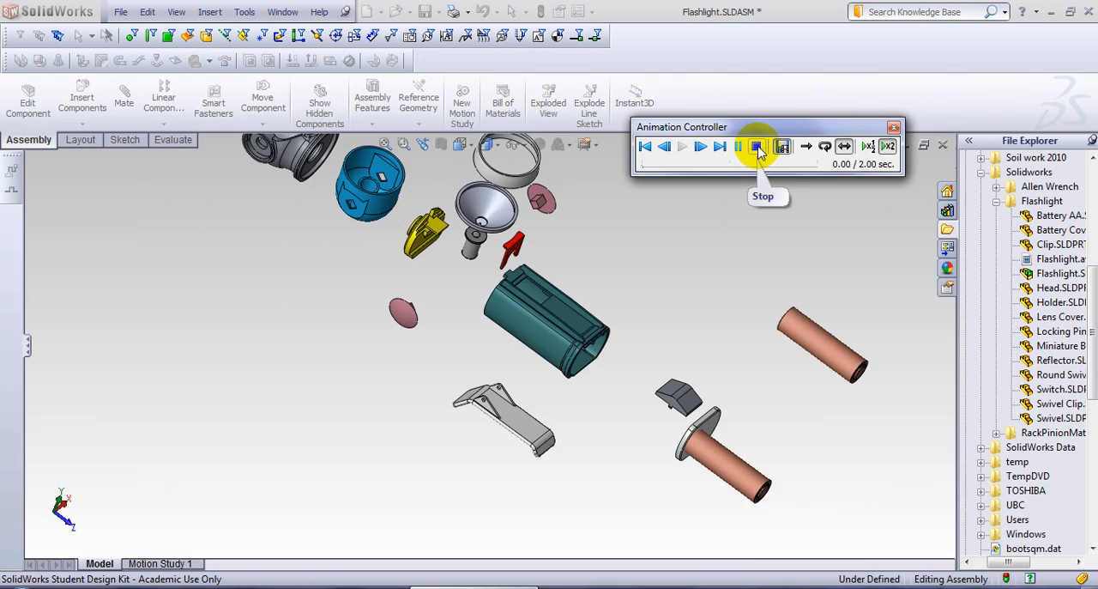
pyautogui.click(757, 146)
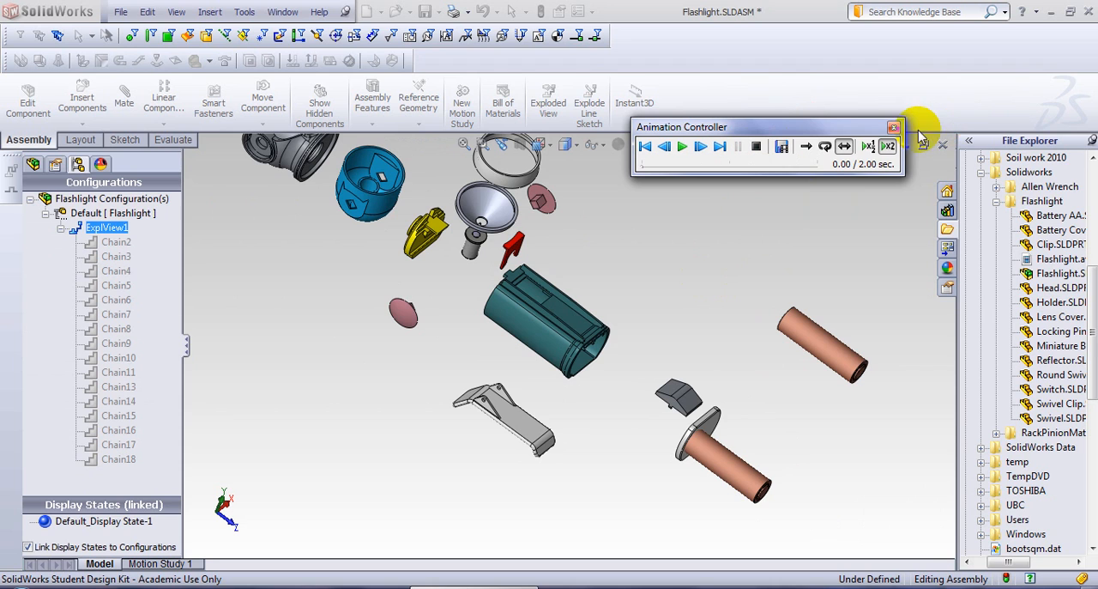
pyautogui.moveTo(704, 340)
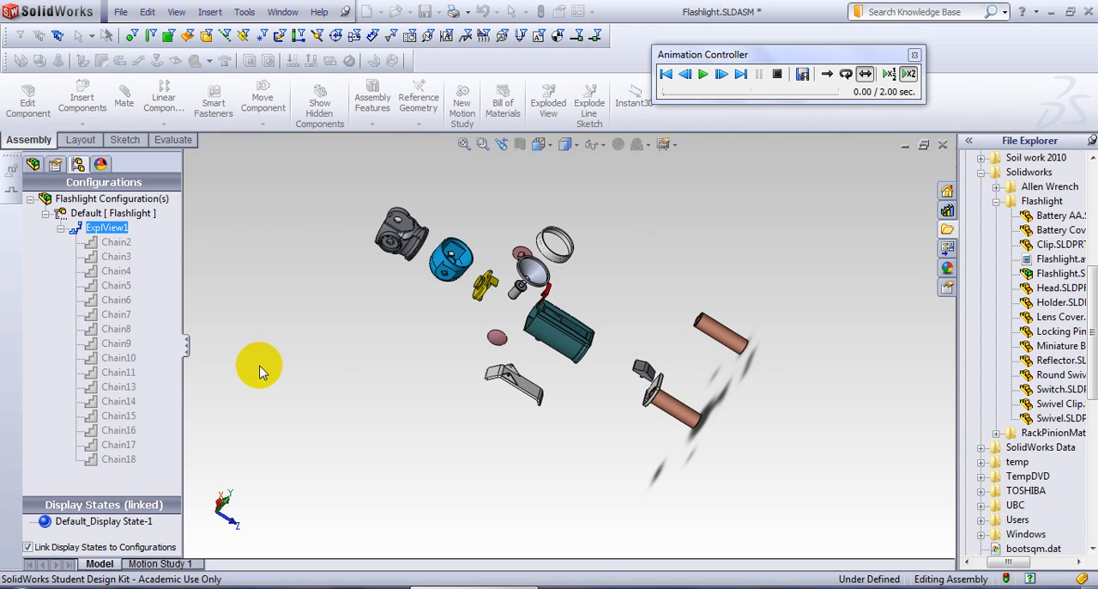
pyautogui.moveTo(346, 275)
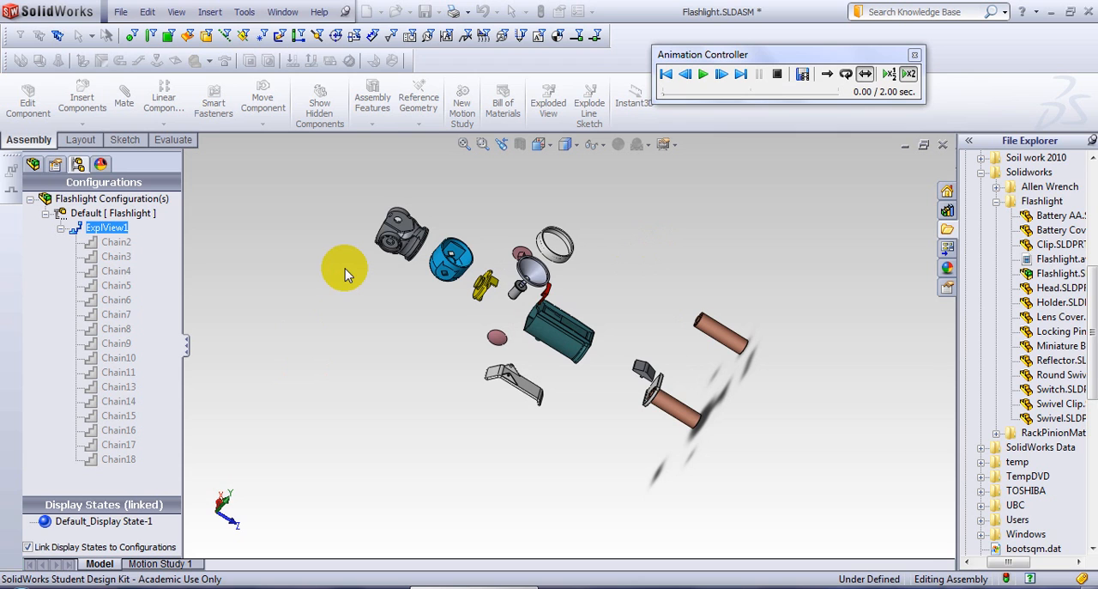
pyautogui.moveTo(15, 487)
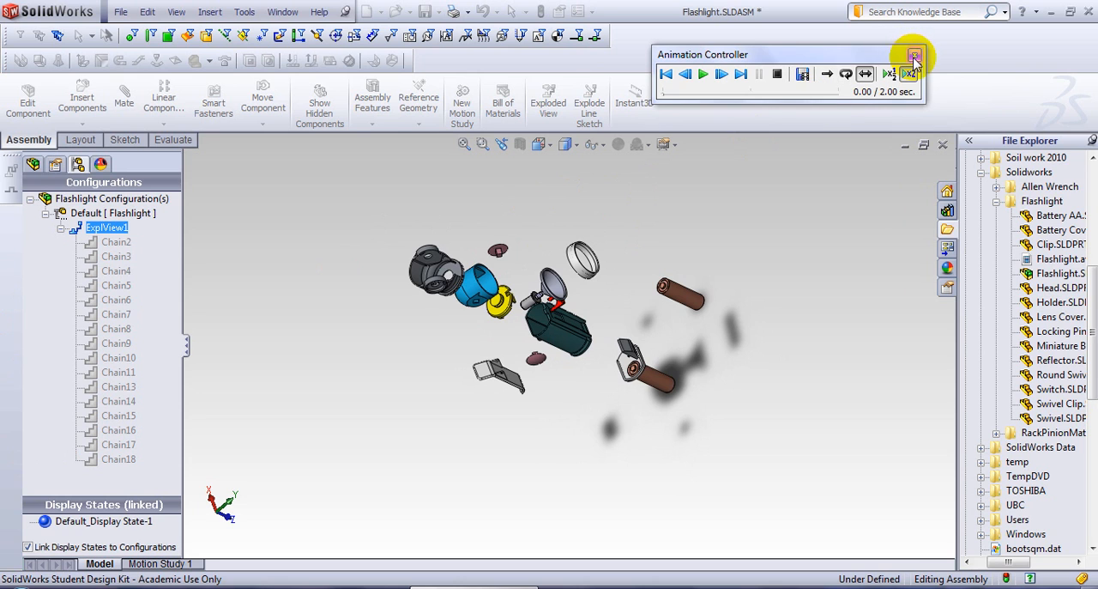
# Close the Animation Controller, leaving the flashlight shown assembled.
pyautogui.click(913, 55)
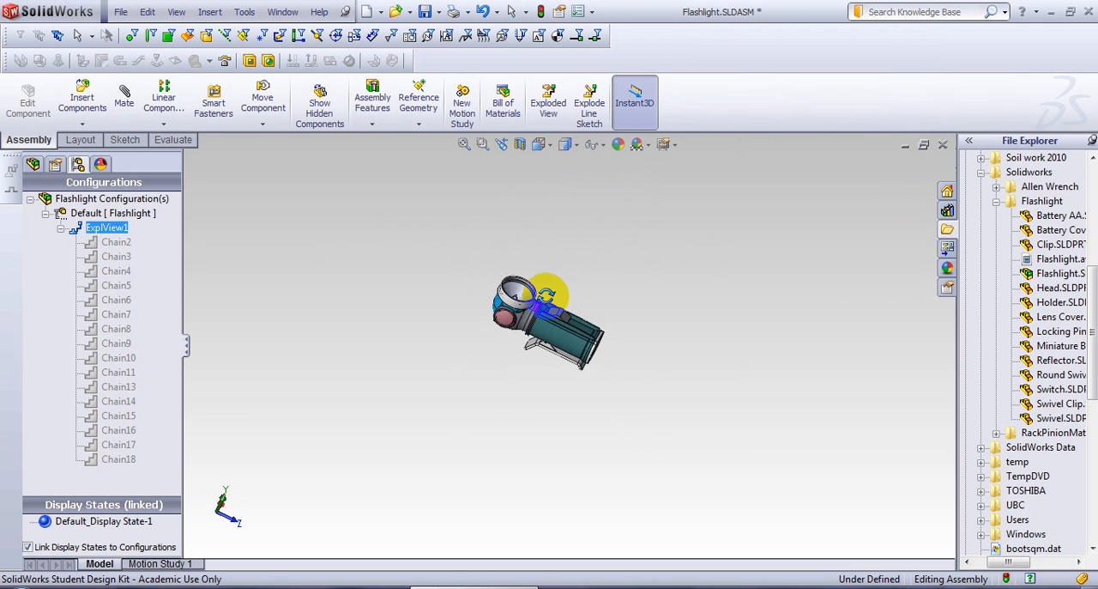